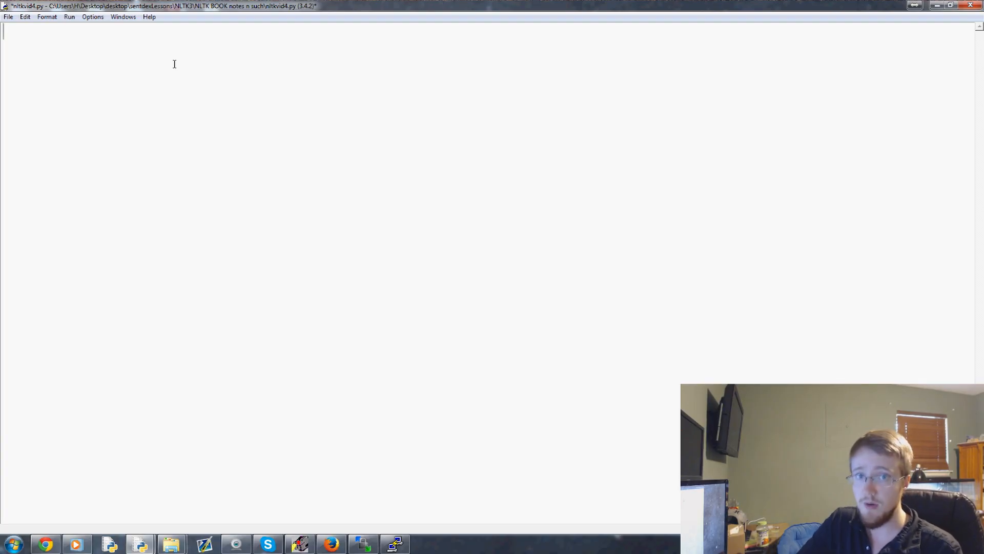
Step: Import nltk and state_union from nltk.corpus at the top of the script
type("import nltk")
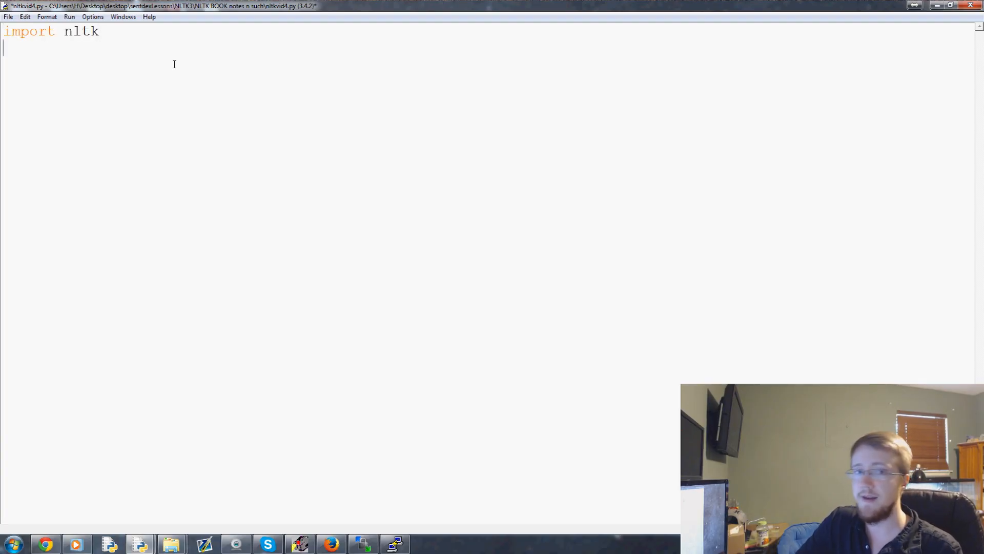
type("from nltk.")
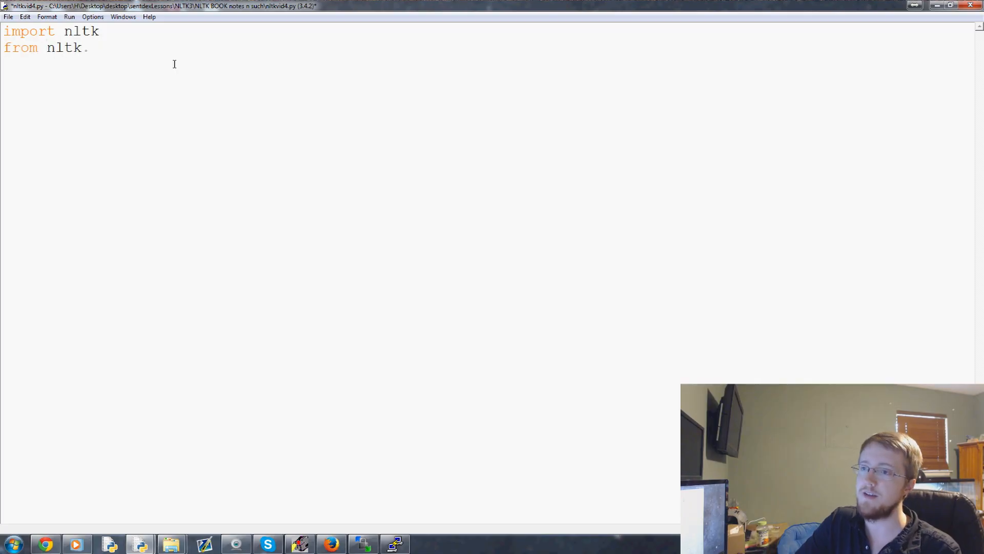
type("corpus")
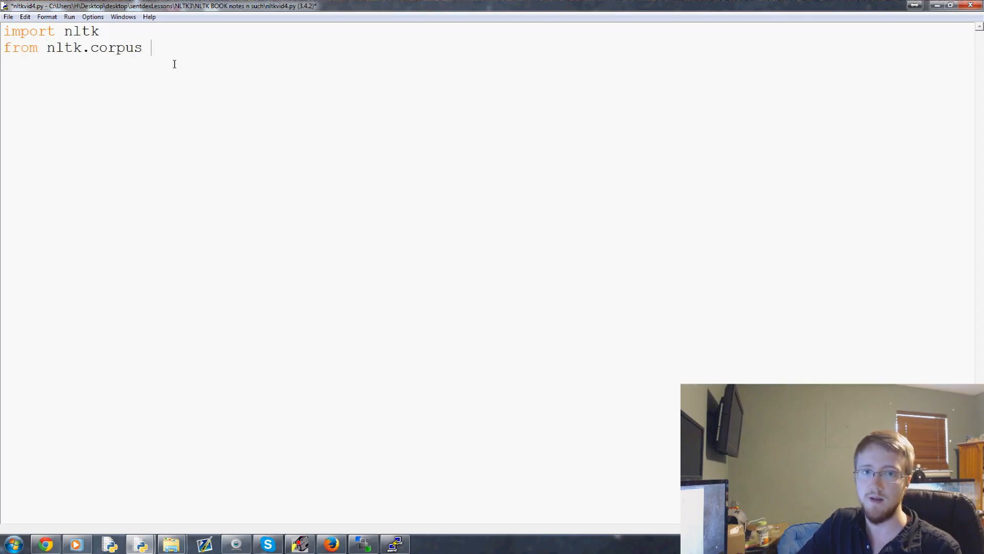
type("import state")
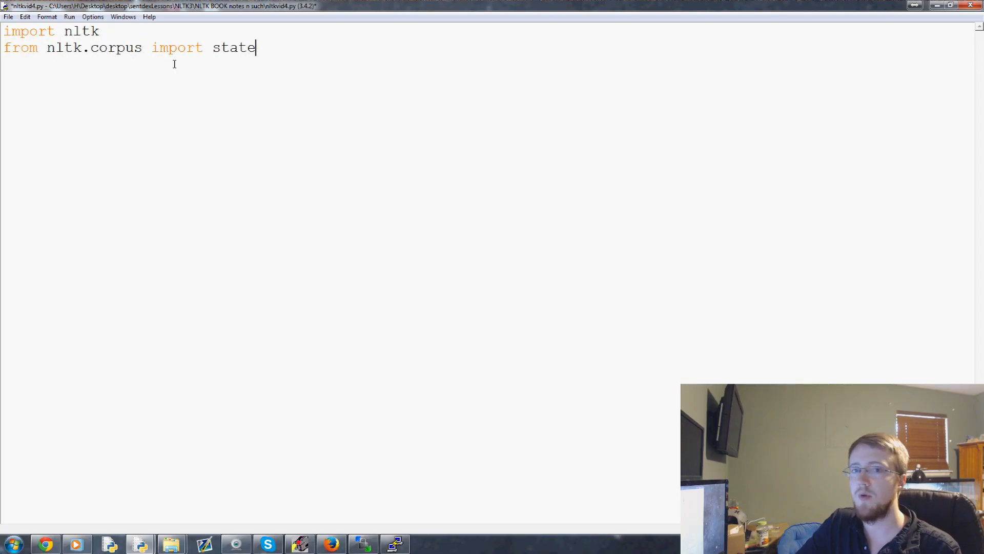
type("_union")
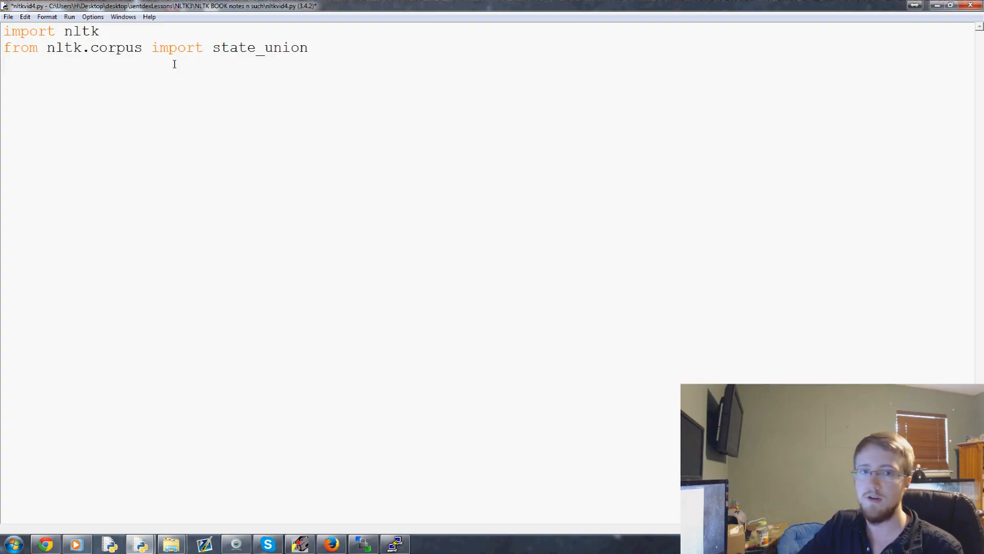
Step: Import PunktSentenceTokenizer from nltk.tokenize and select that name on the import line
type("from nlt")
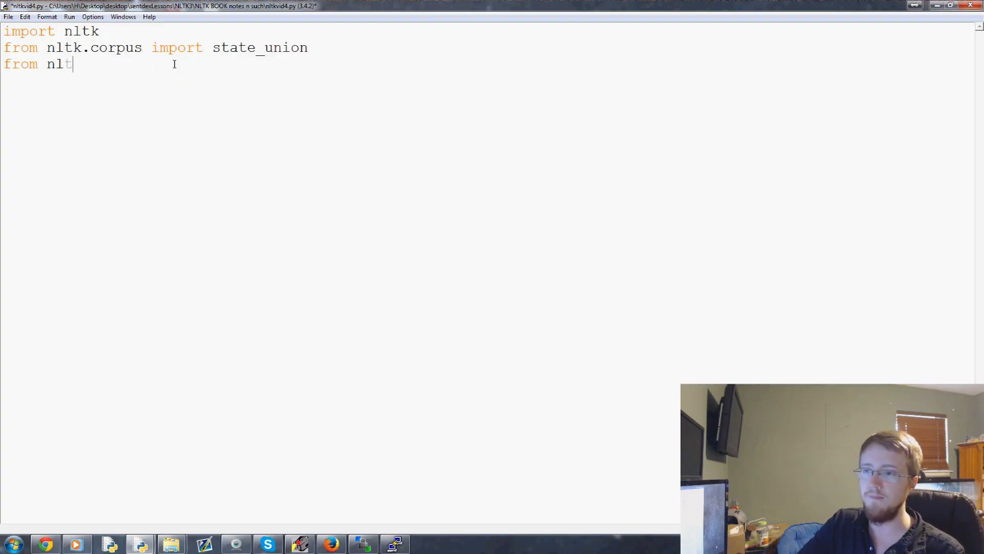
type("k.tokenize")
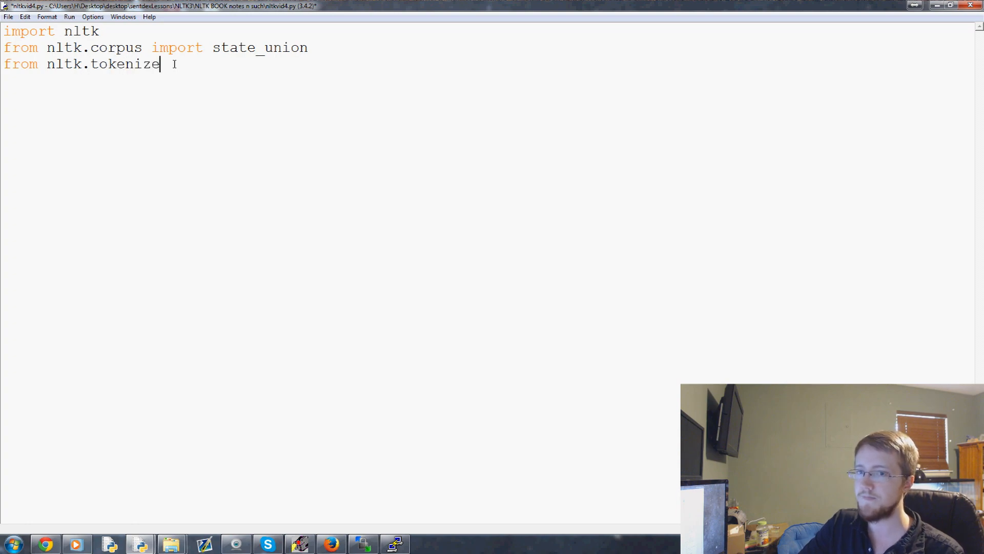
type("import")
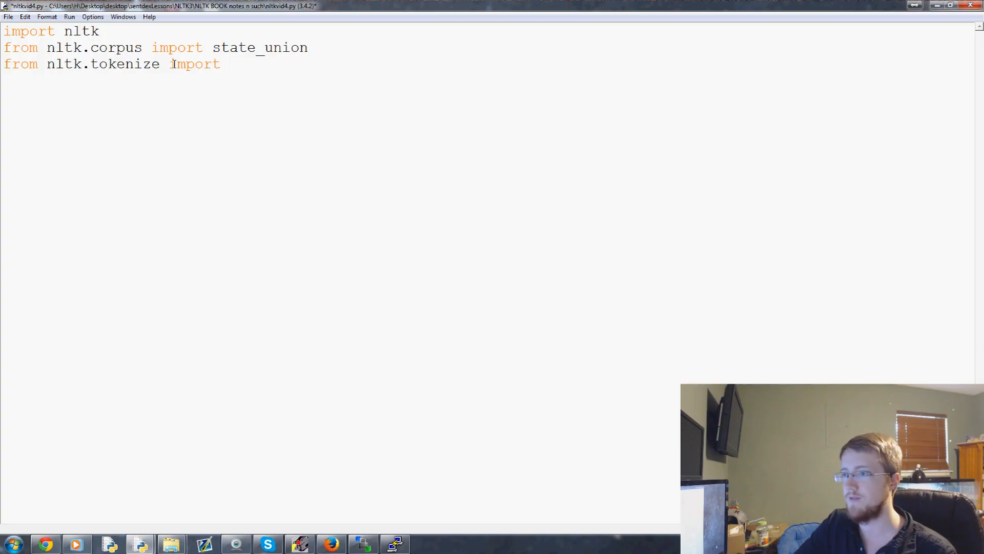
type("PunktSent")
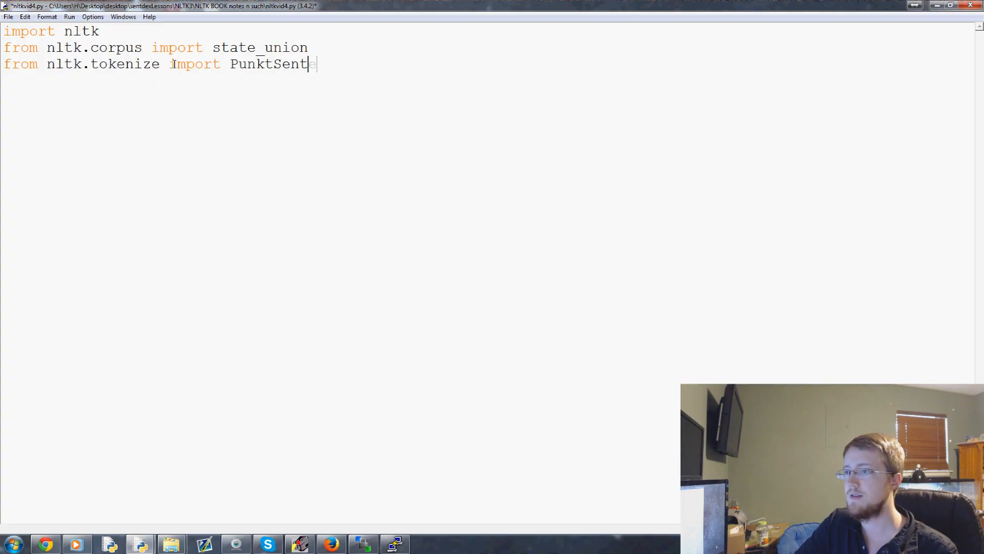
type("enceTokeni")
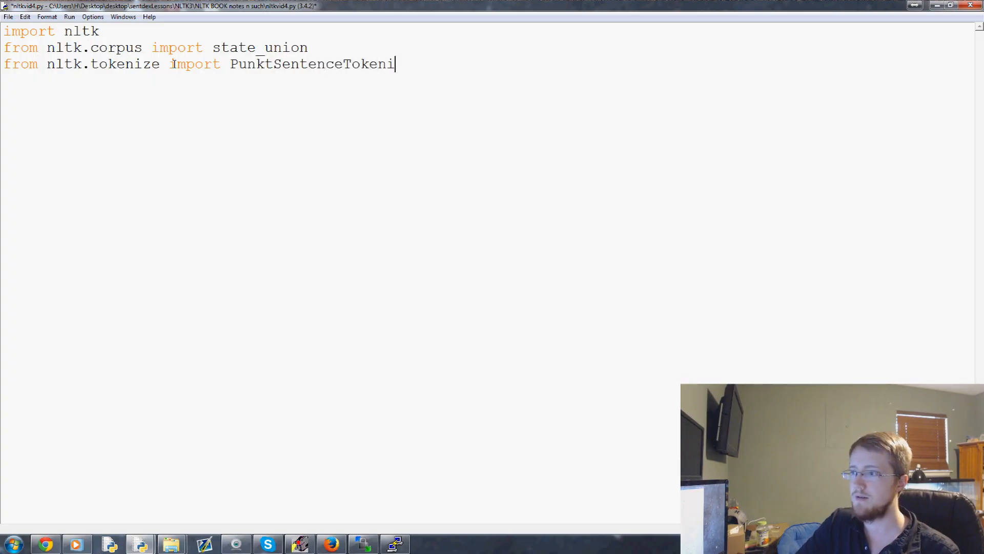
type("zer")
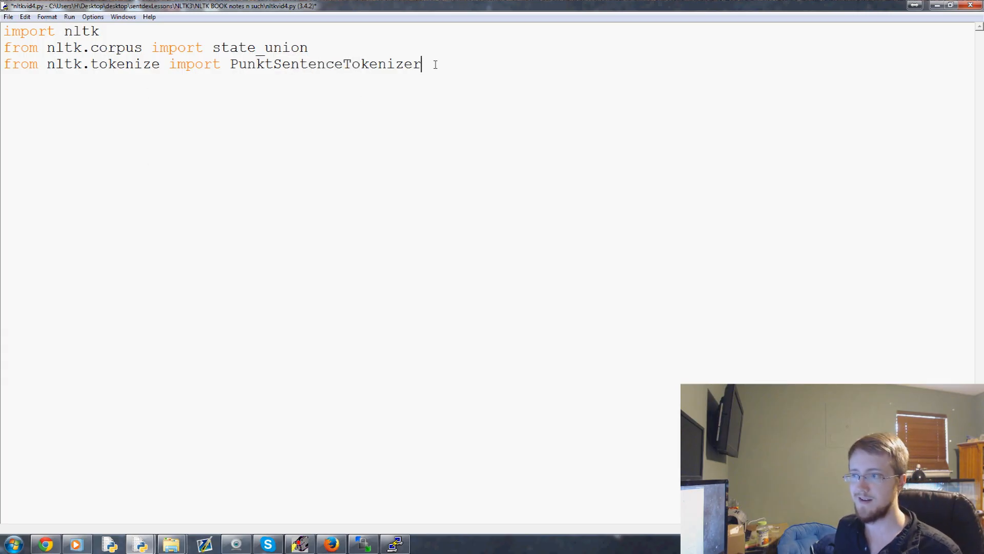
double_click(326, 64)
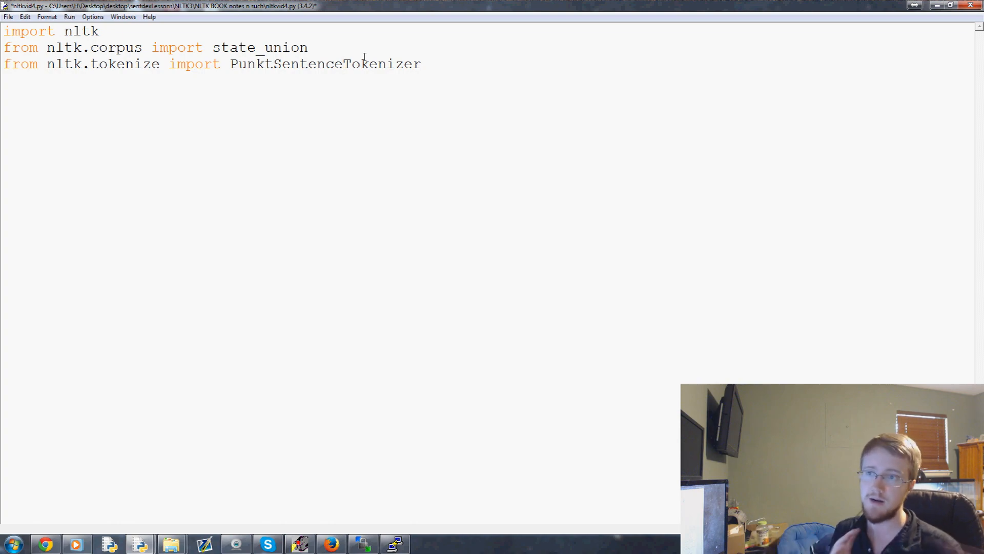
left_click(342, 63)
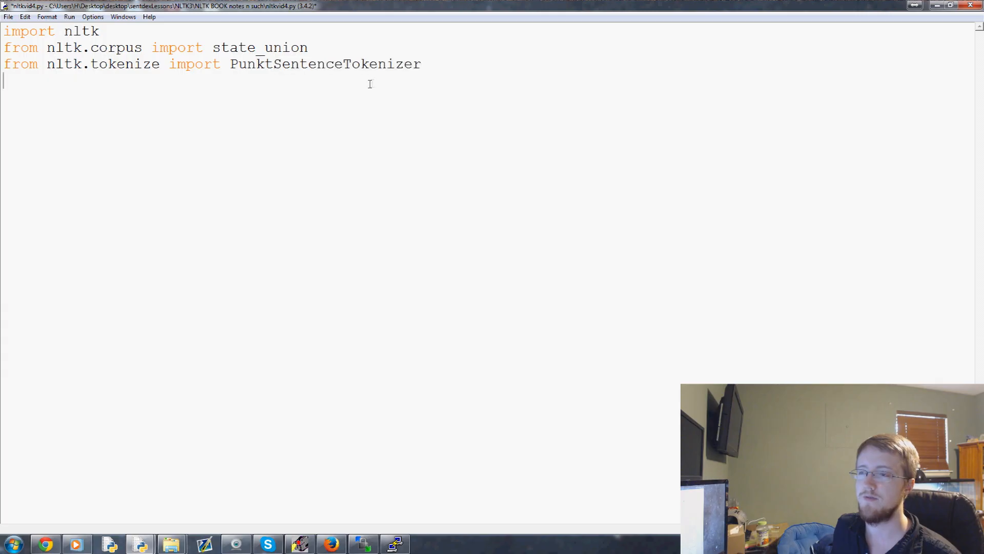
left_click(422, 64)
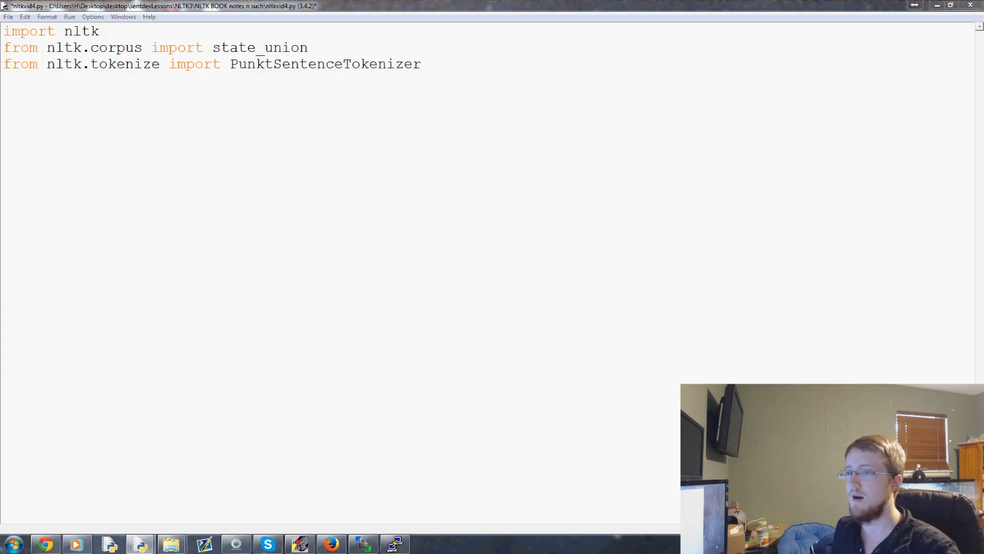
left_click_drag(223, 63, 420, 64)
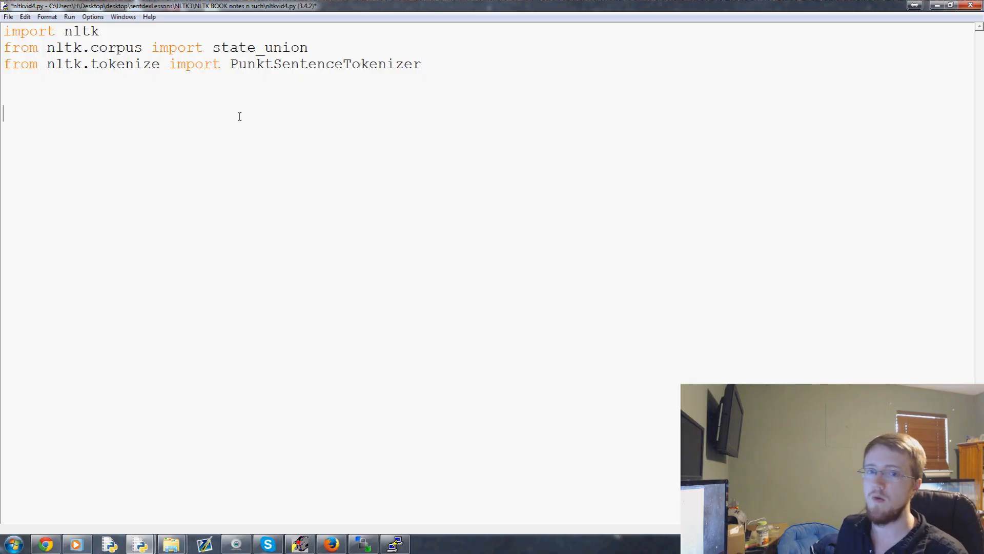
Step: Assign sample_text = state_union.raw("2006-GWBush.txt") below the imports
type("sample_text = st")
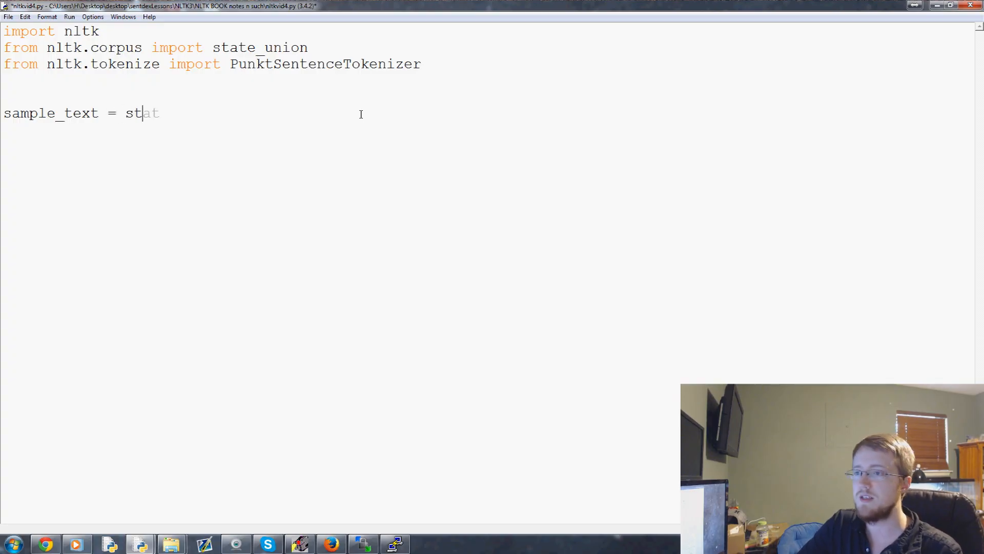
type("ate_union")
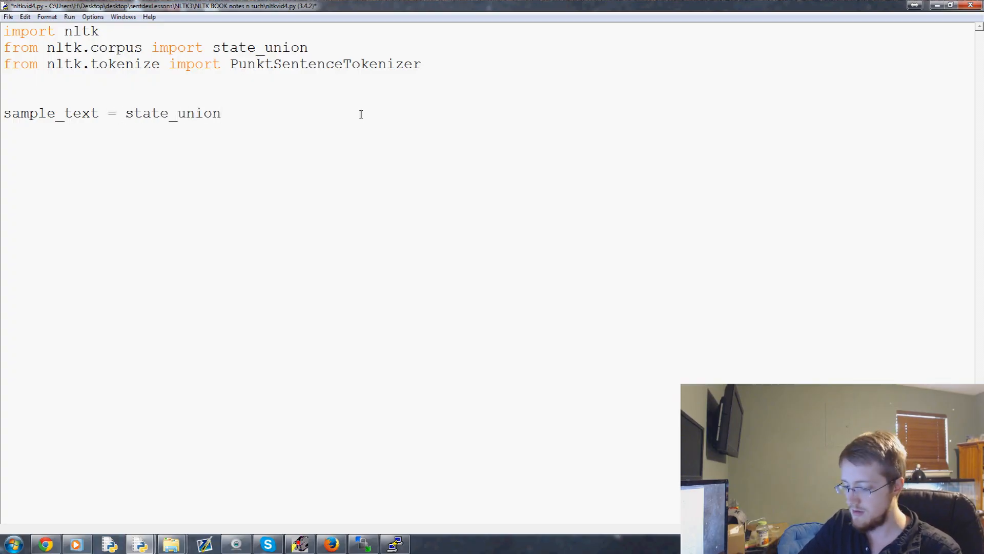
type(".raw")
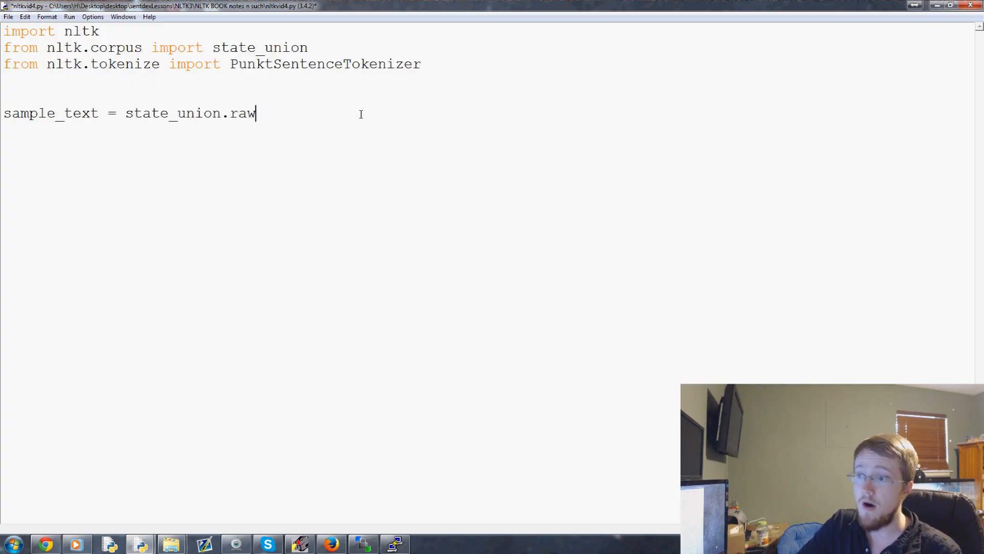
type("()")
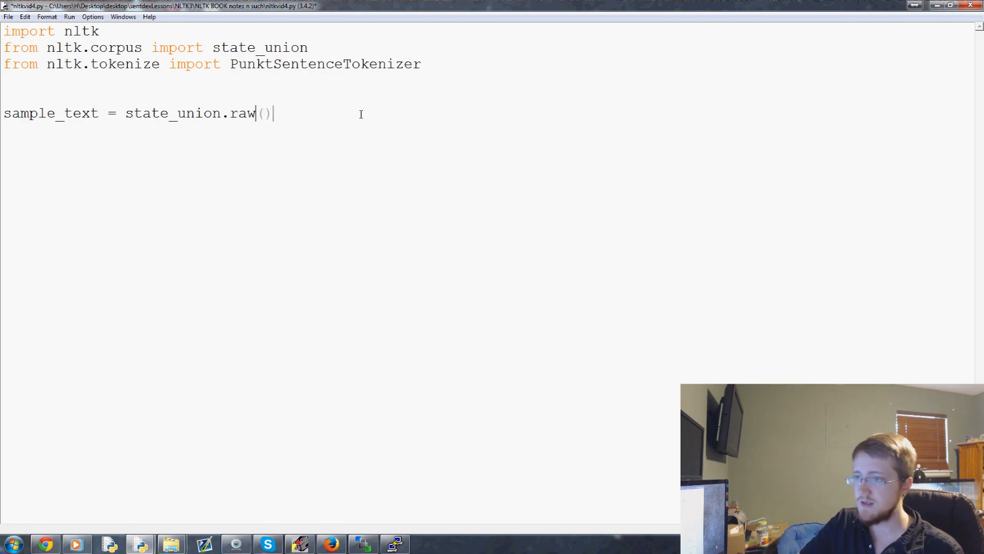
type("\"\"")
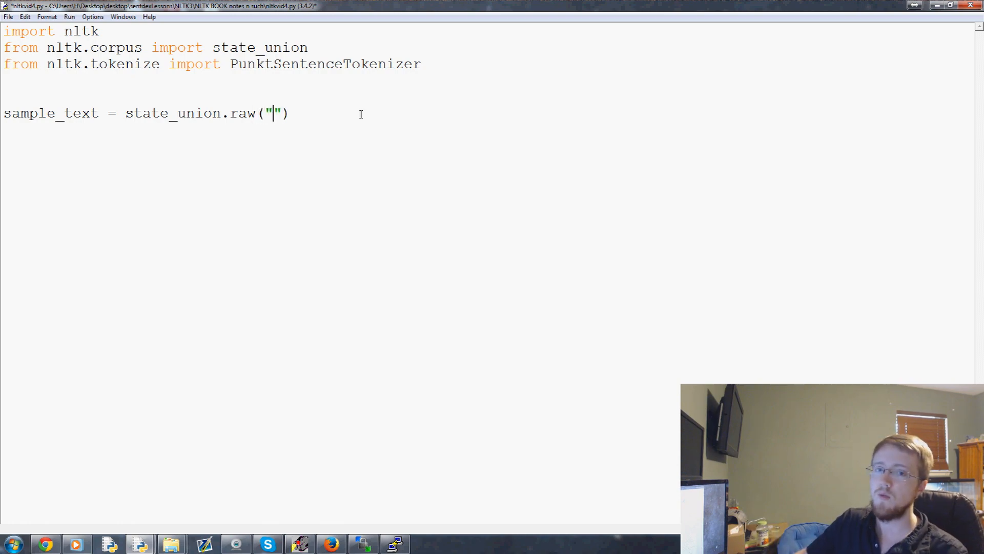
type("2006")
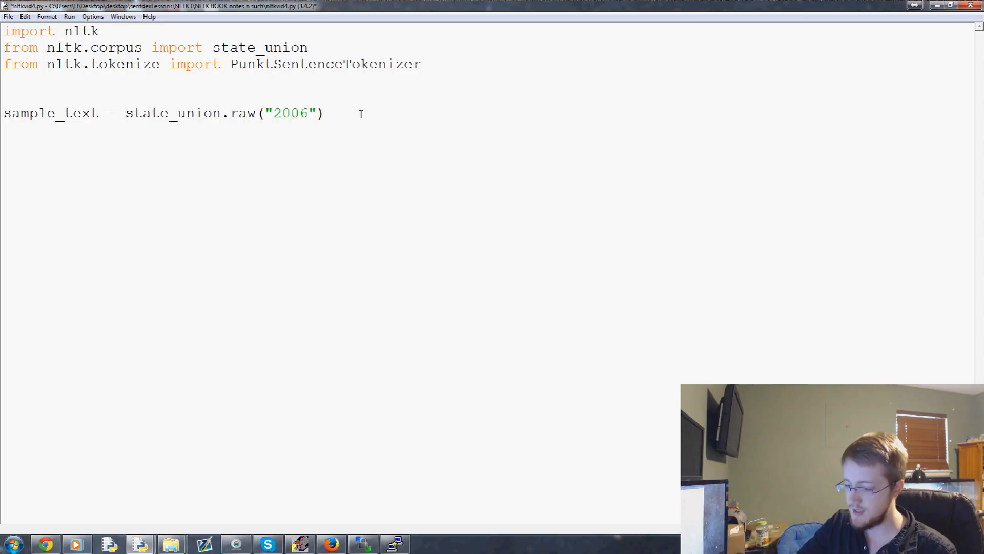
type("-GWBush.txt")
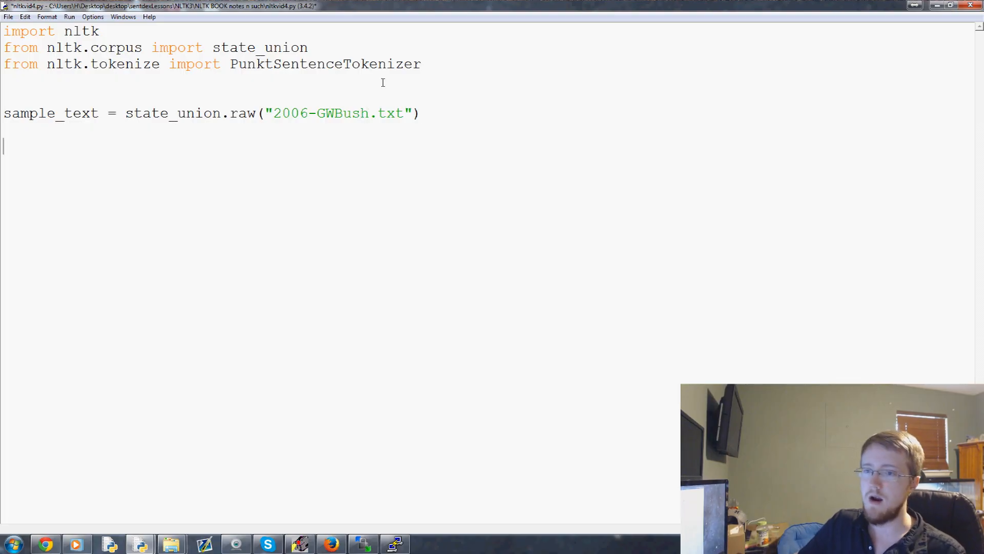
Step: Assign custom_sent_tokenizer = PunktSentenceTokenizer(sample_text), reusing the imported class name
type("custom_se")
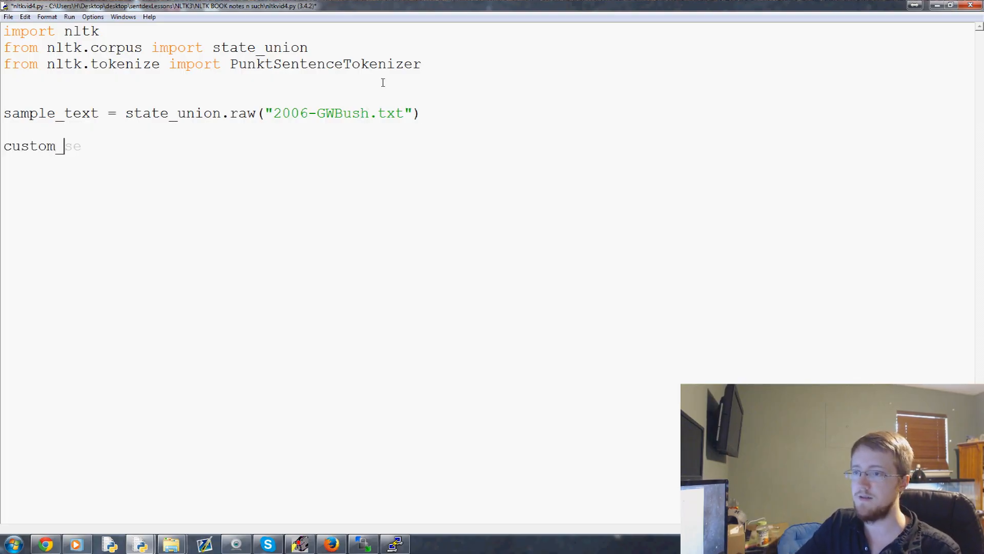
type("sent_tokenizer")
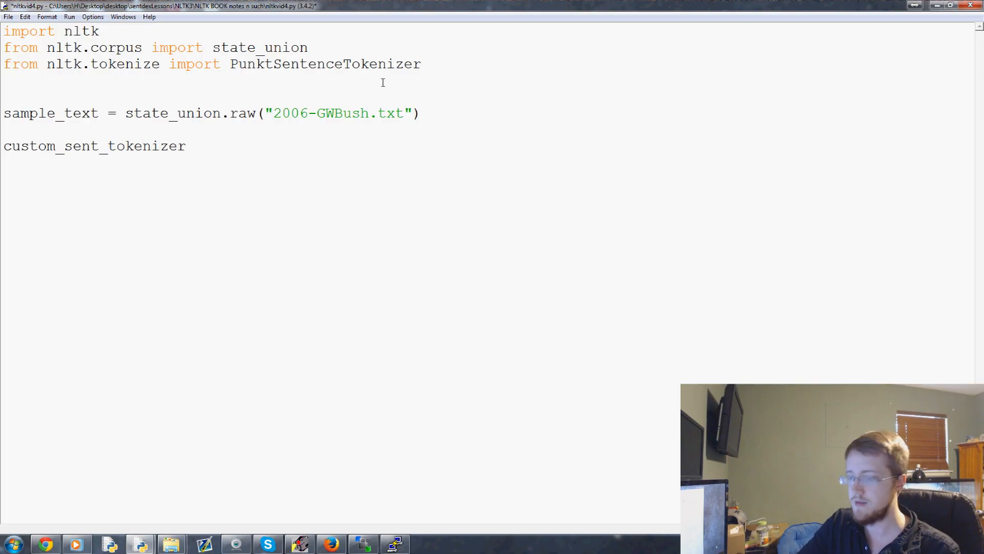
type("=")
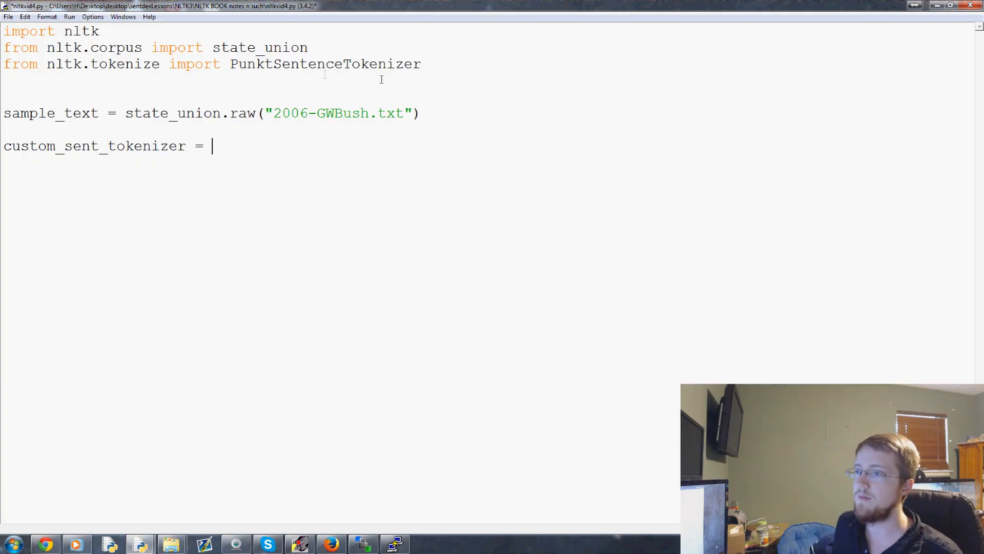
double_click(325, 63)
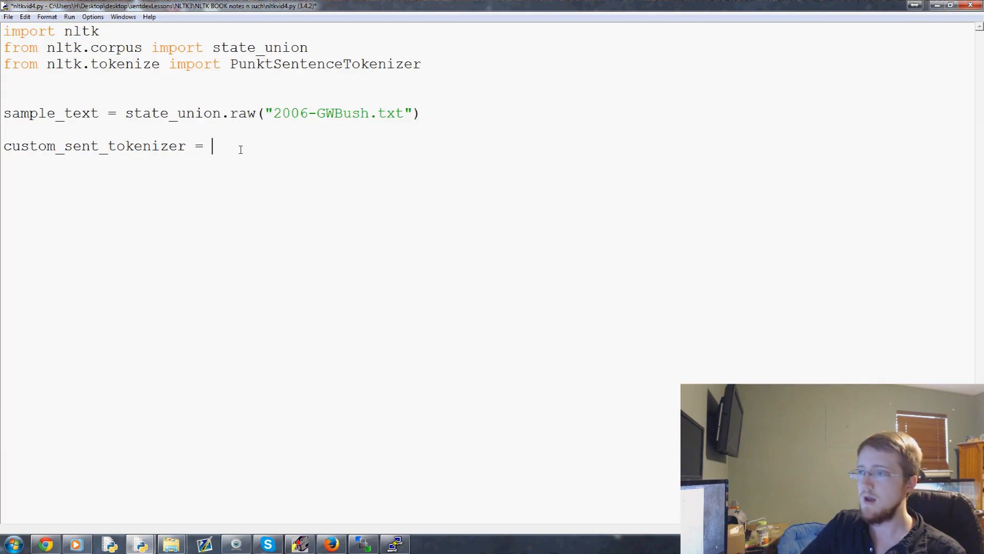
double_click(325, 64)
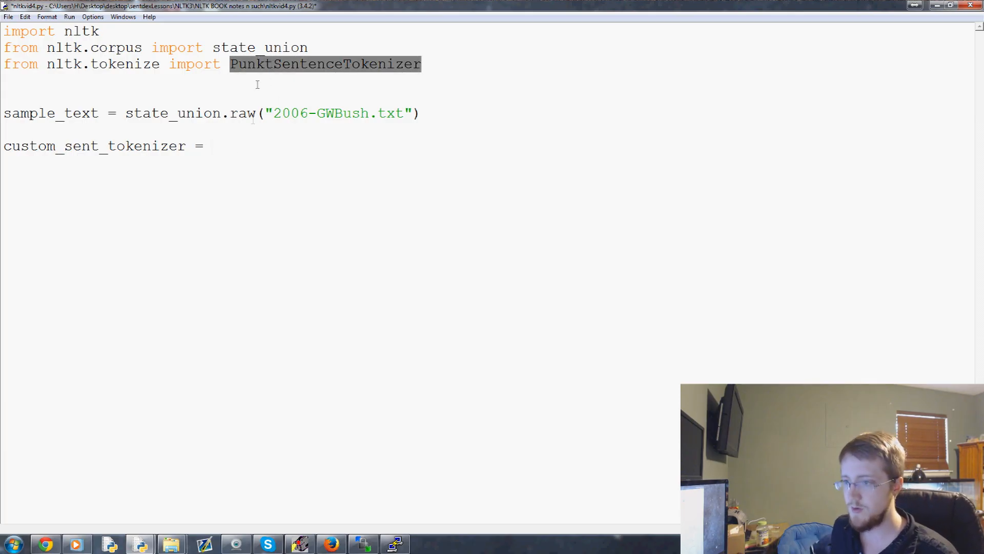
type("PunktSentenceTokenizer()")
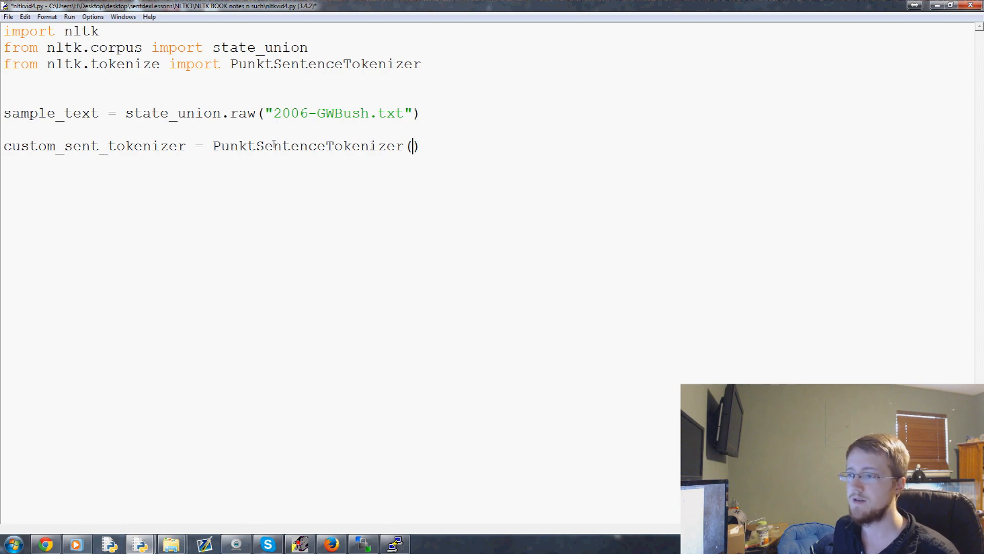
type("sample_text")
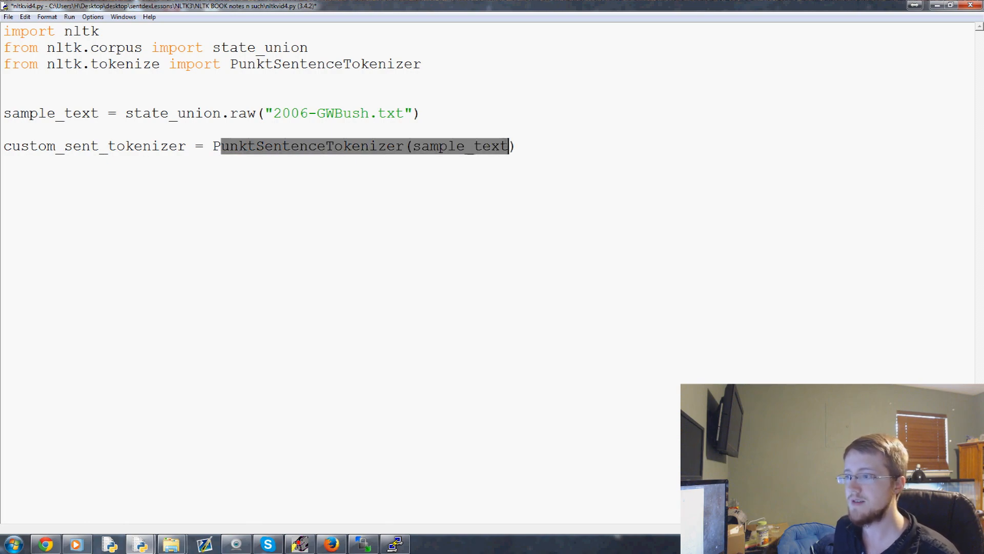
Step: Move the cursor to the empty line above the sample_text assignment
left_click(402, 146)
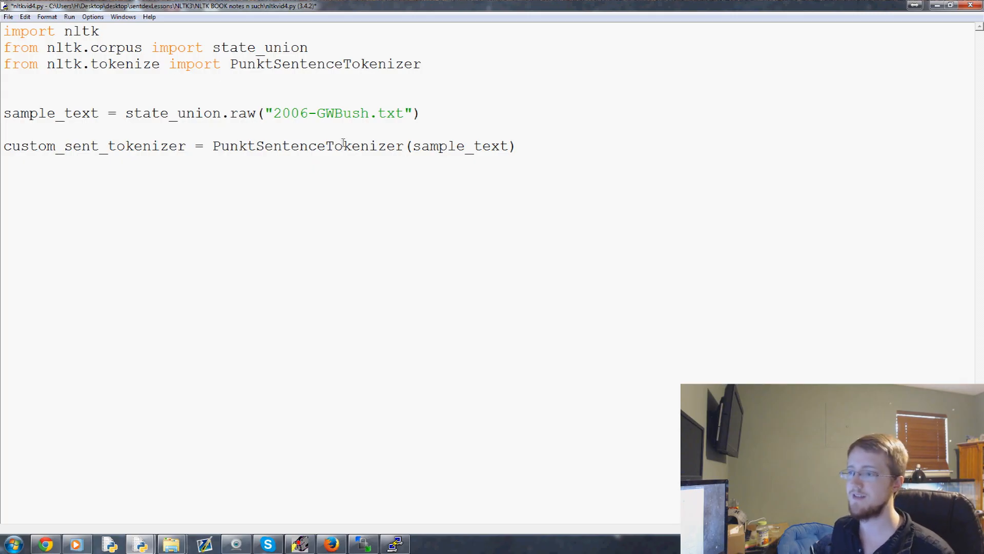
double_click(460, 146)
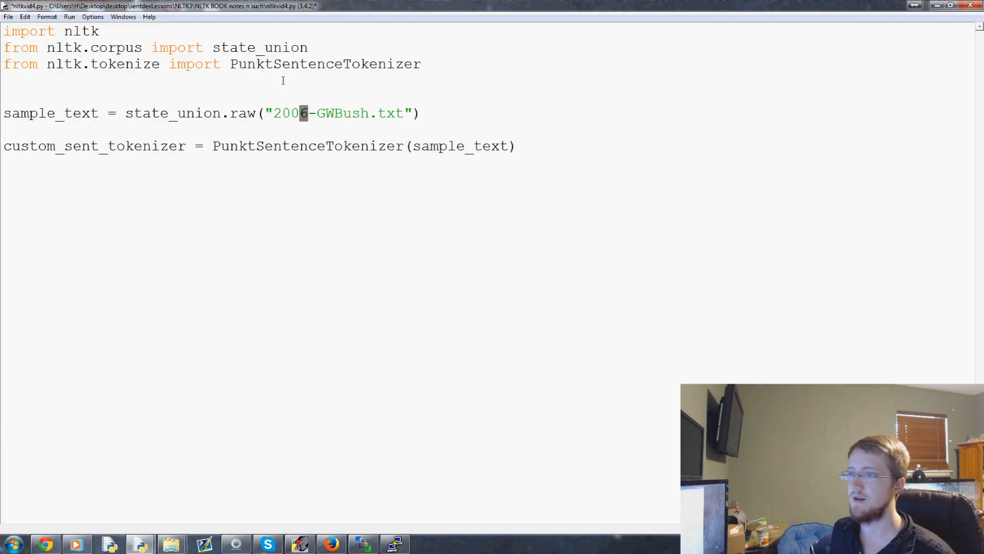
left_click_drag(126, 113, 419, 113)
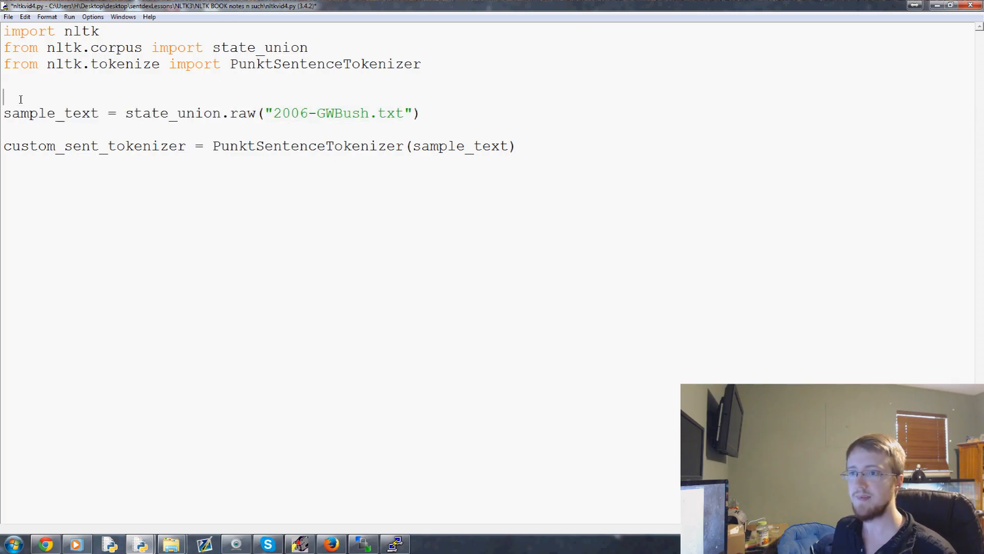
Step: Add train_text loading the 2005 GWBush speech and build the tokenizer from train_text
type("train = state_union.raw(\"2006-GWBush.txt\")")
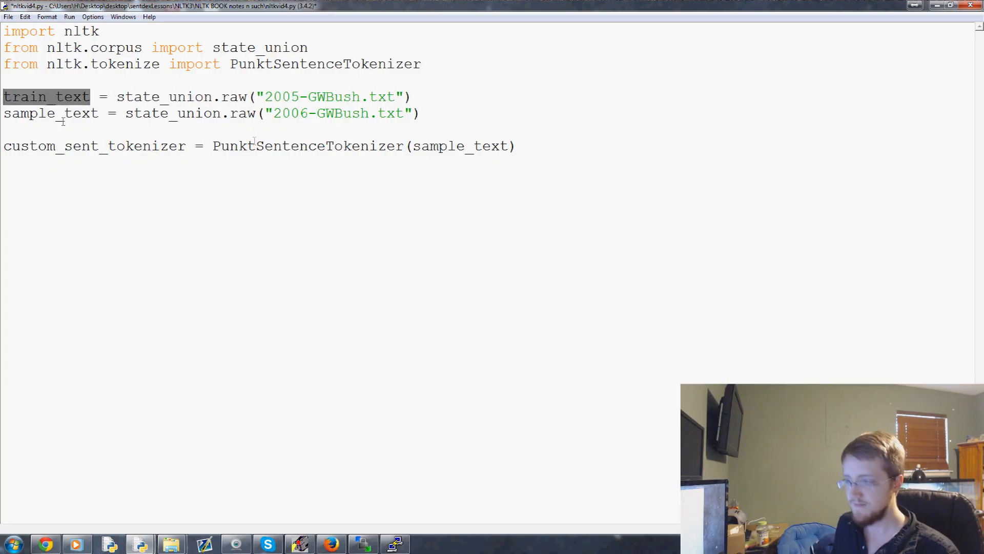
type("train_text")
left_click(268, 178)
type("to")
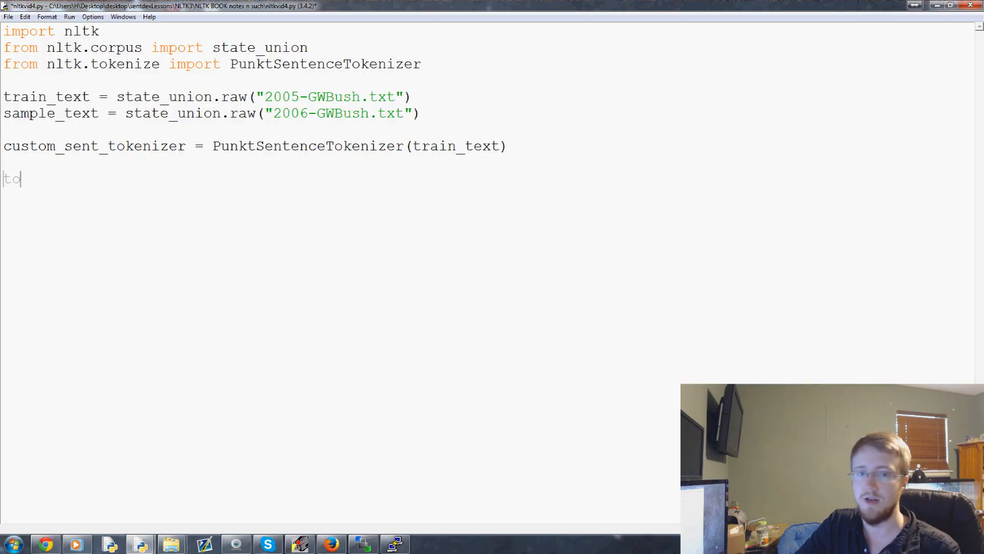
Step: Assign tokenized = custom_sent_tokenizer.tokenize(sample_text) for the 2006 speech
type("kenized")
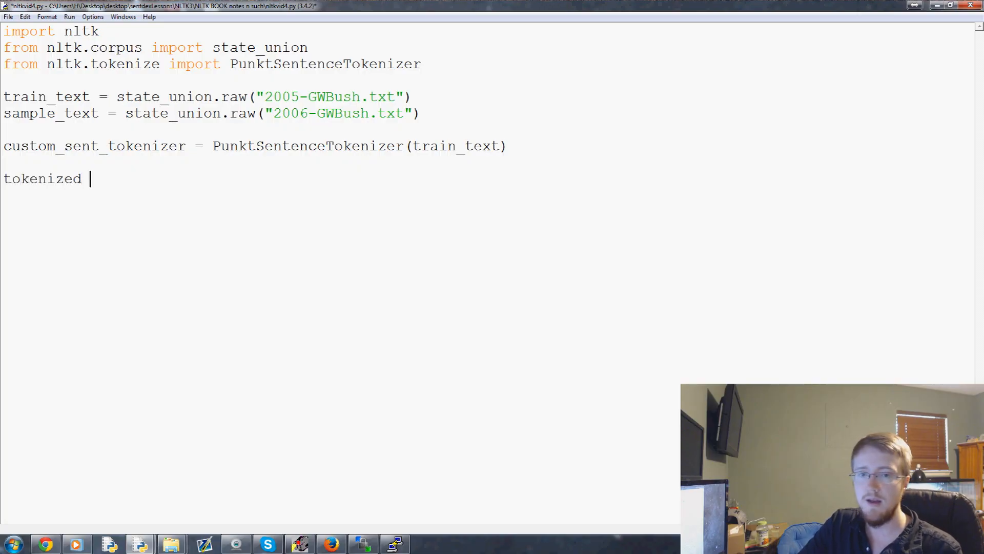
type("=")
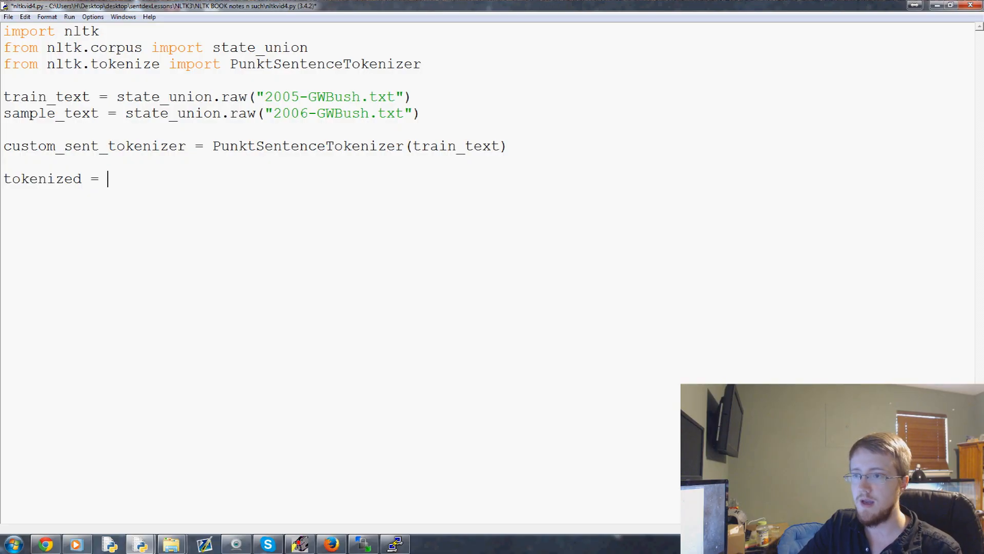
type("custom_sen")
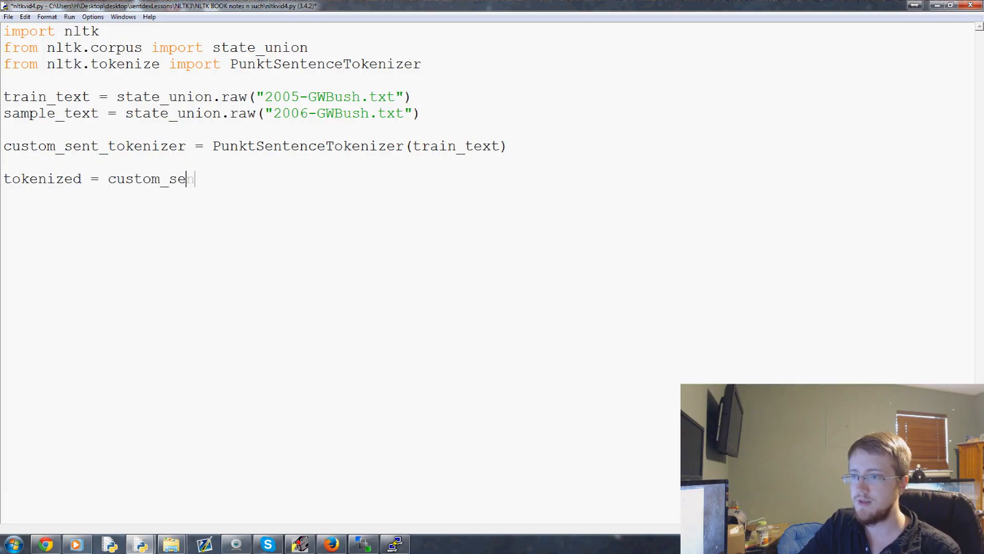
type("nt_tokenizer")
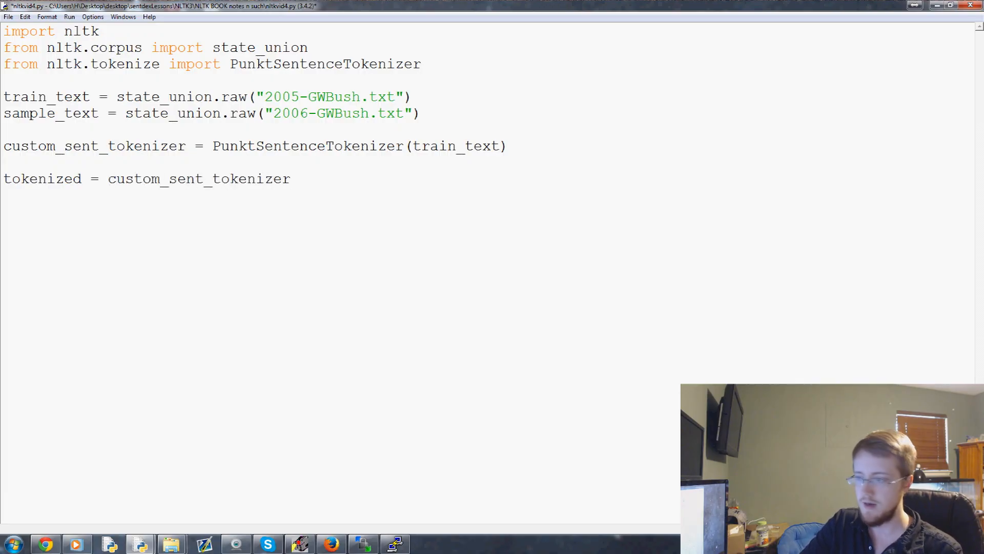
type(".tokenize()")
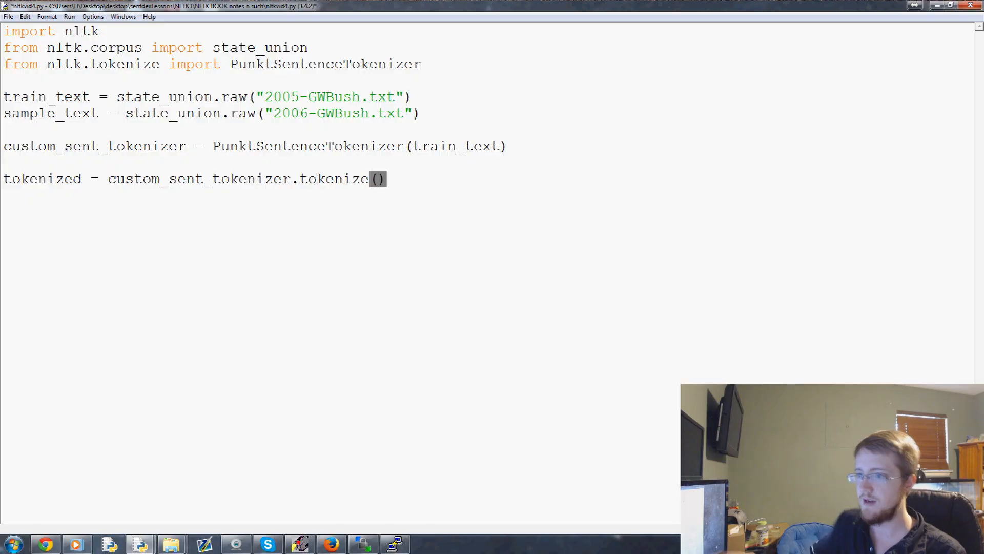
double_click(50, 113)
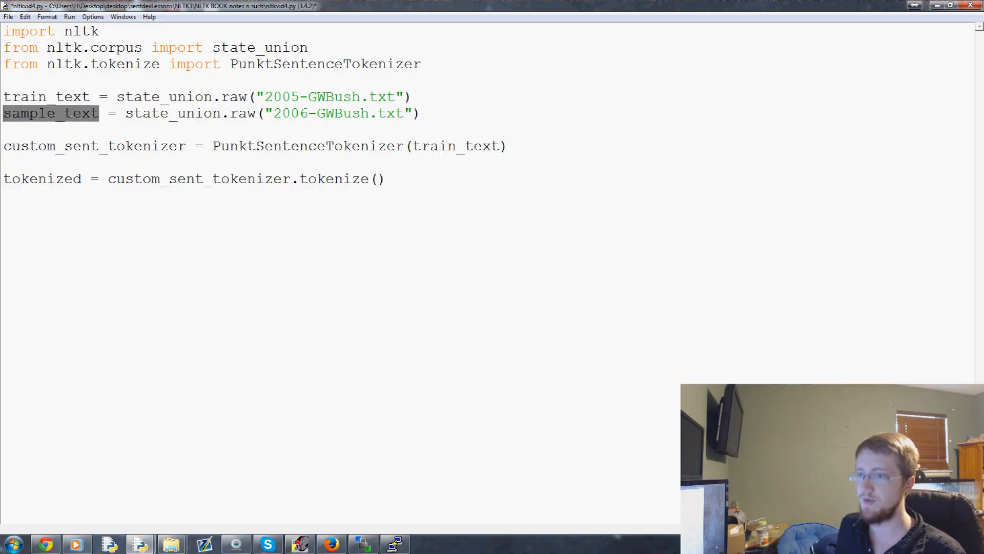
type("sample_text")
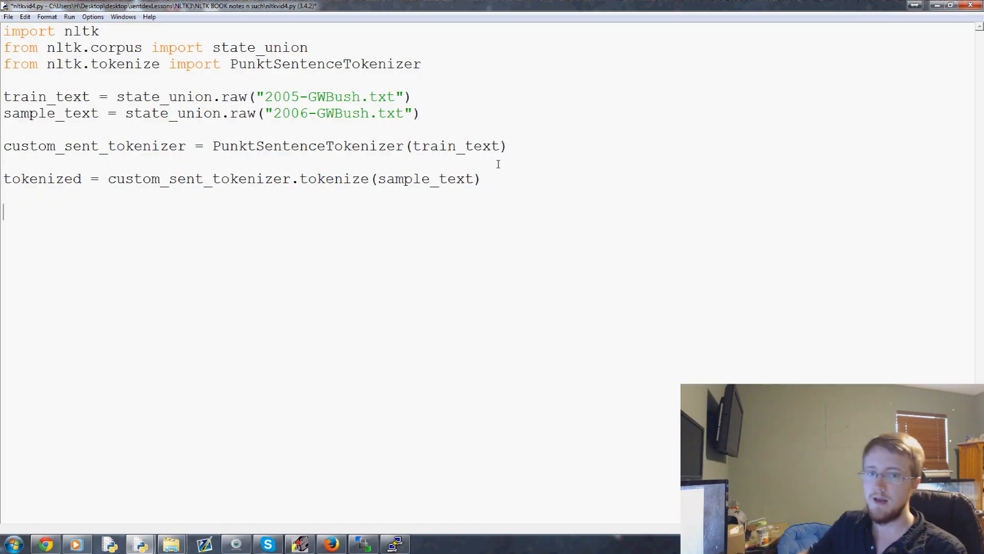
Step: Define process_content with a try/except printing str(e) and a for loop over tokenized
type("def")
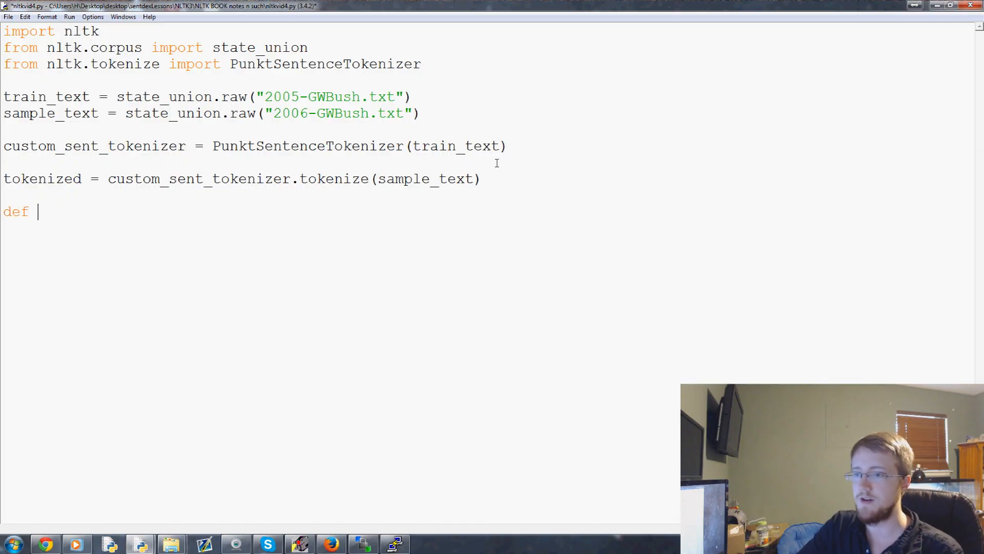
type("process")
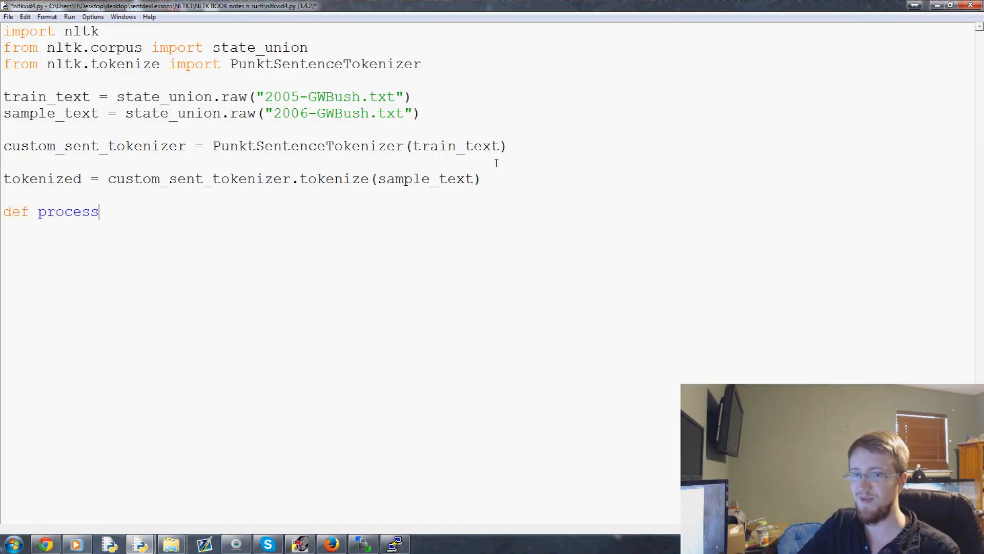
type("_content():")
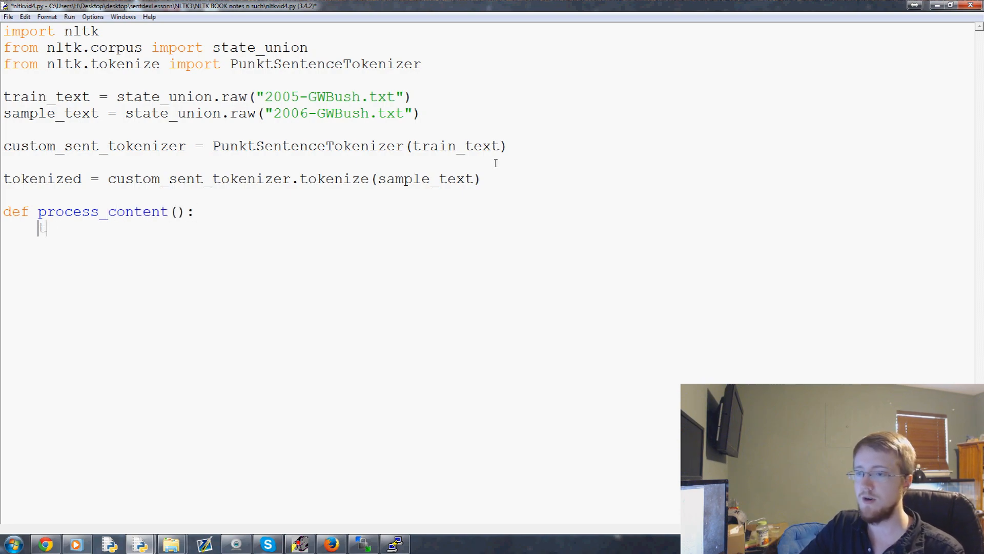
type("try:")
type("print")
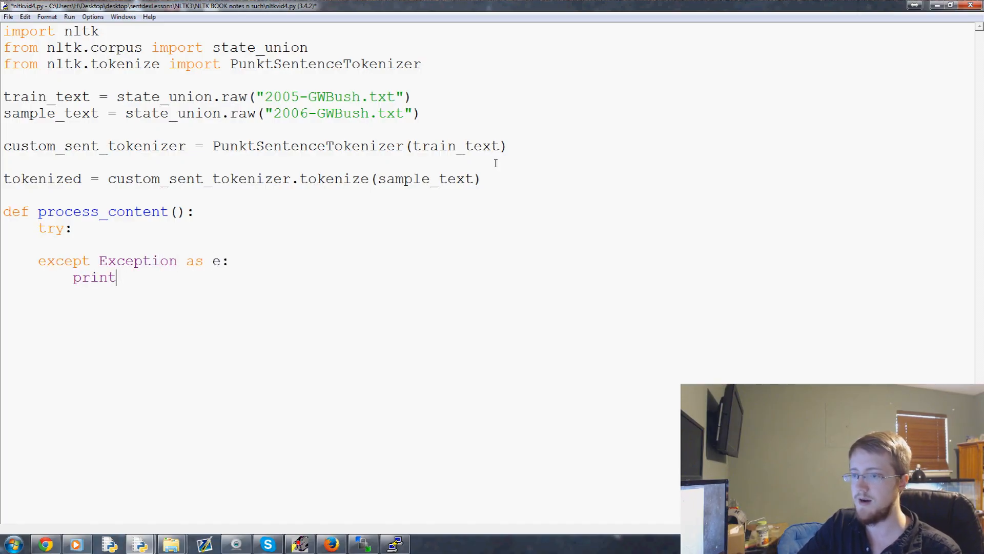
type("(str()e))")
left_click(338, 244)
type("for i in to")
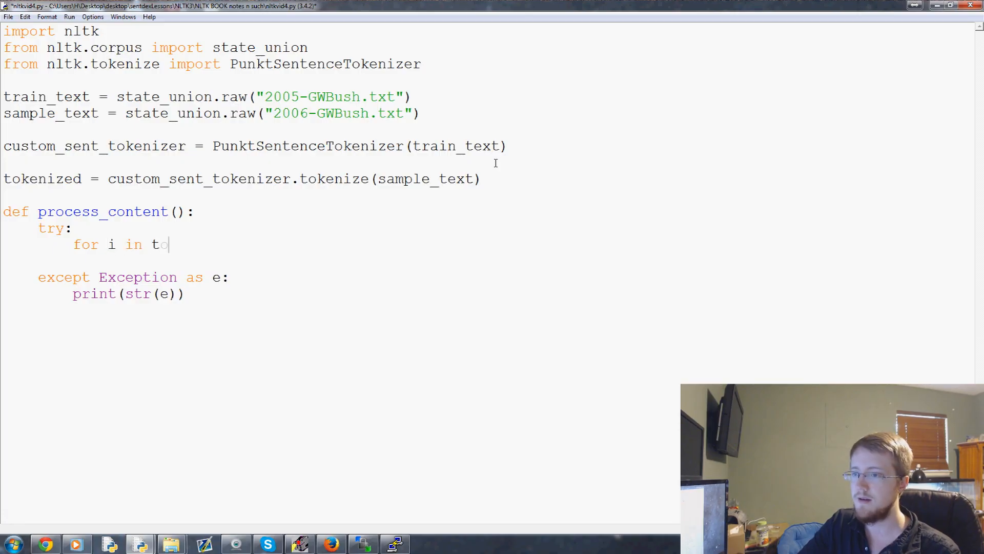
type("kenized:")
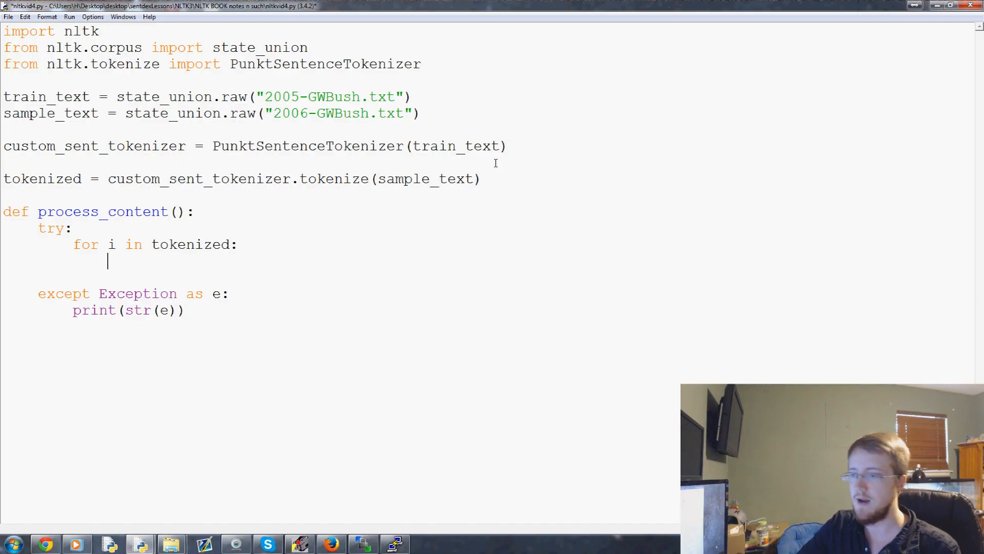
Step: Inside the loop set words = nltk.word_tokenize(i) and tagged = nltk.pos_tag(words)
type("words =")
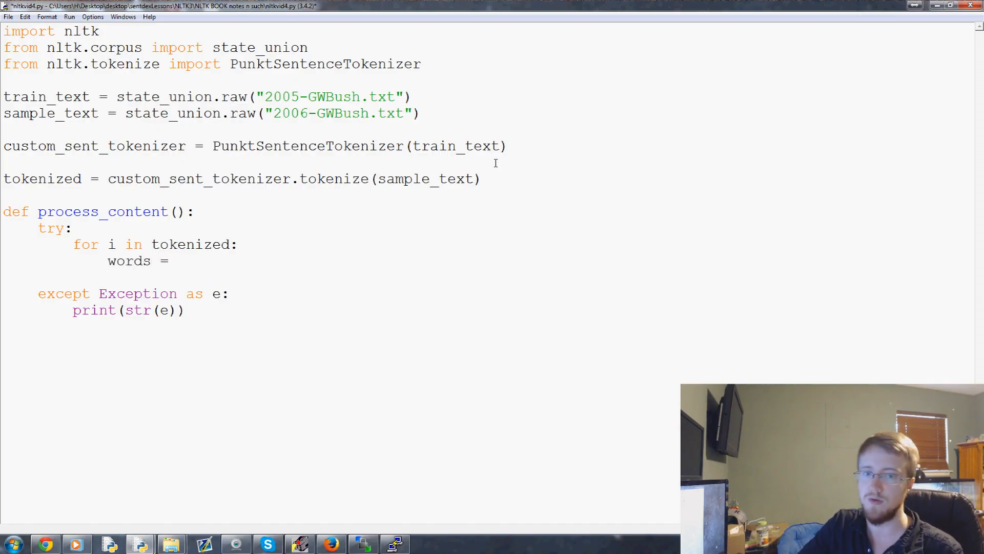
type("nltk.word_tokeni")
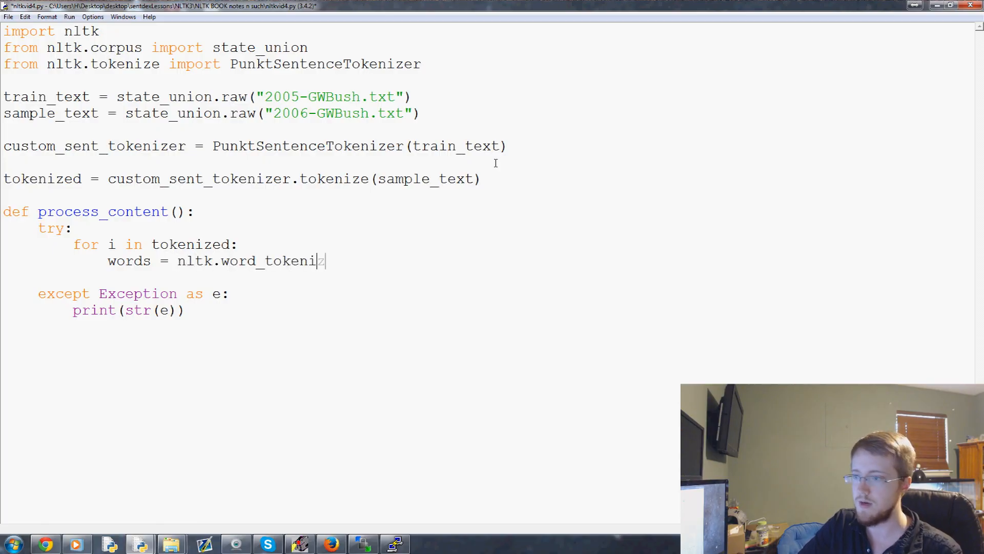
type("ze()")
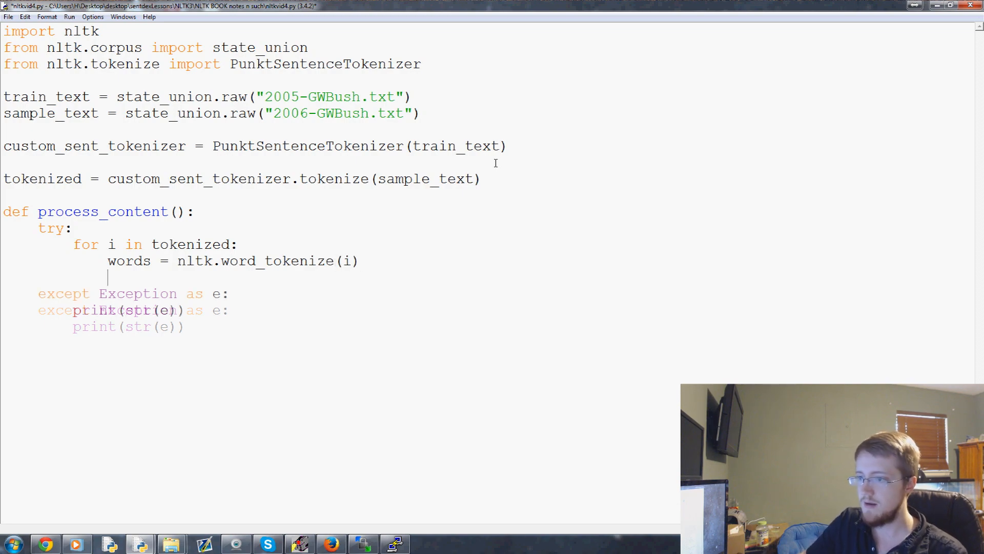
type("tagged = nltk.")
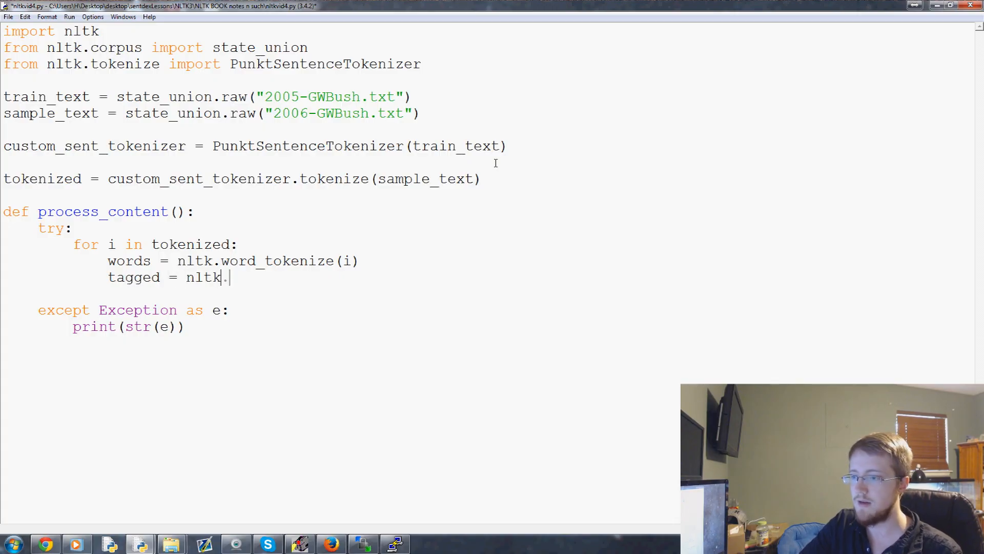
type("pos_tag")
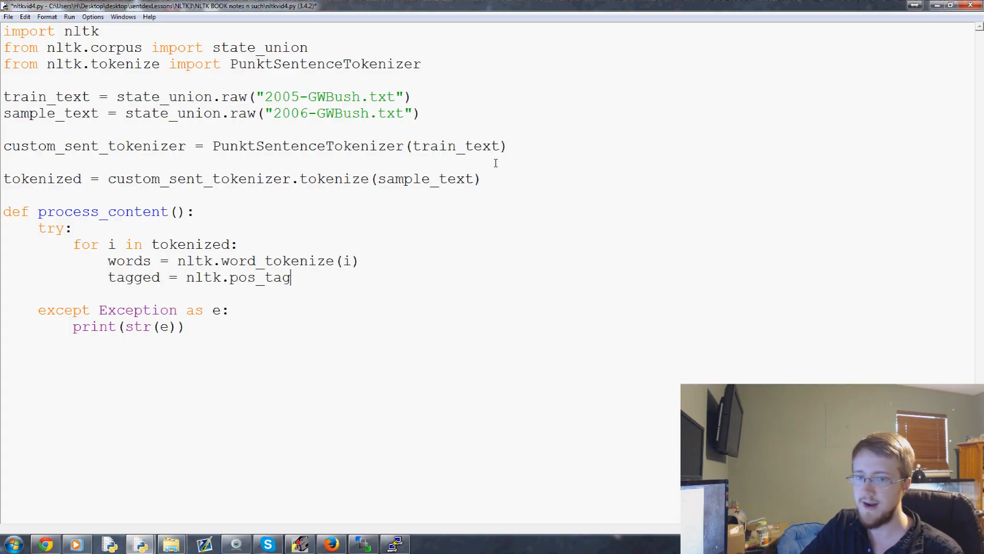
type("(word)")
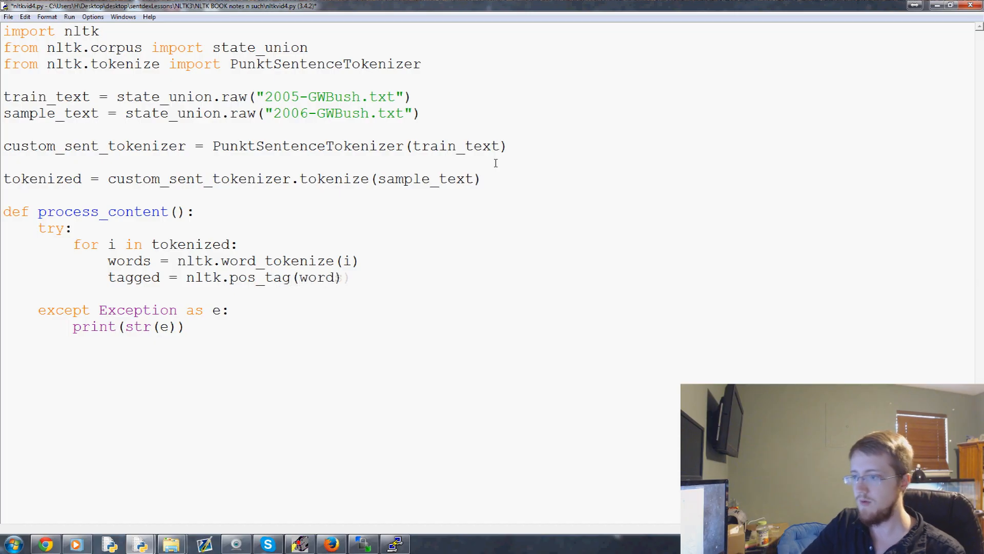
type("s")
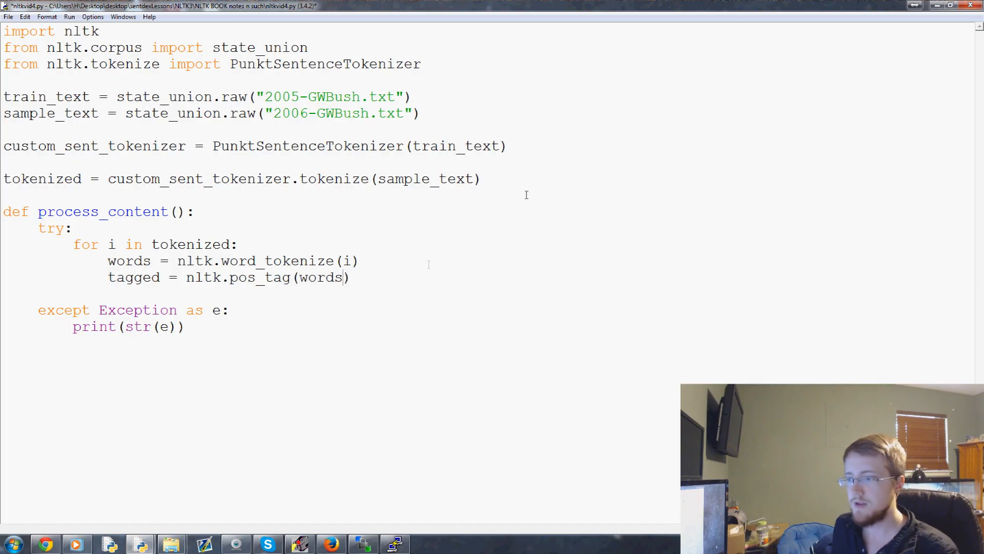
Step: Add print(tagged) in the loop, remove the blank line and run the module
key("Enter")
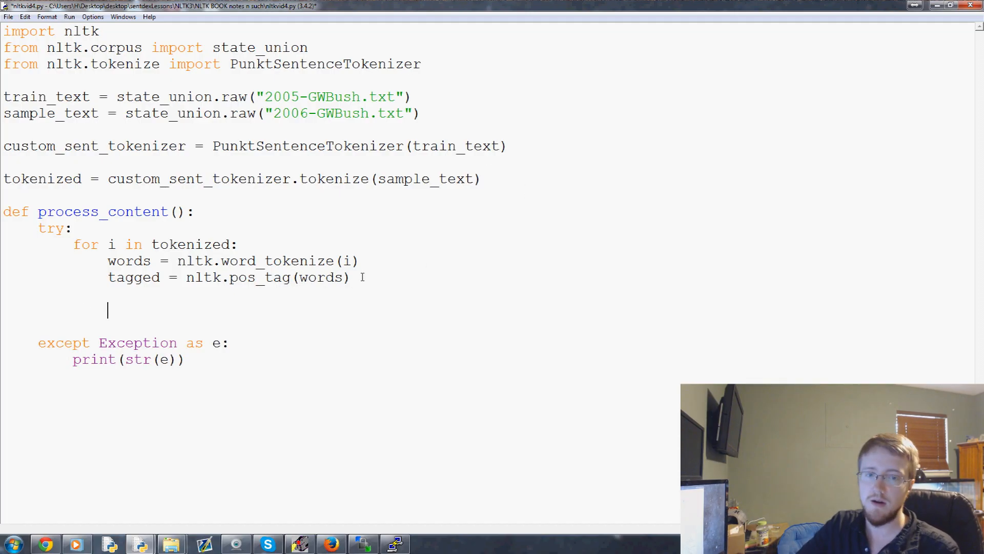
type("print")
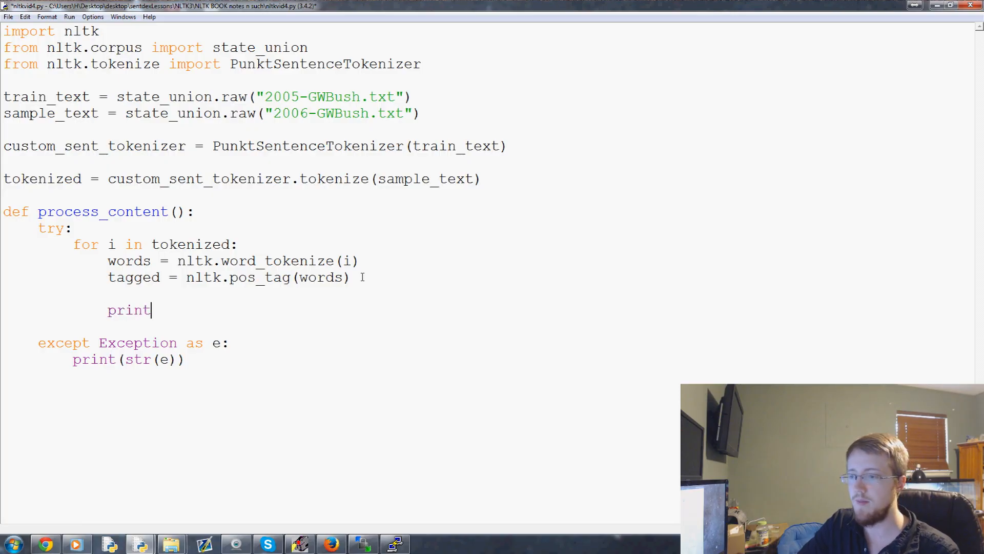
type("(tagged)")
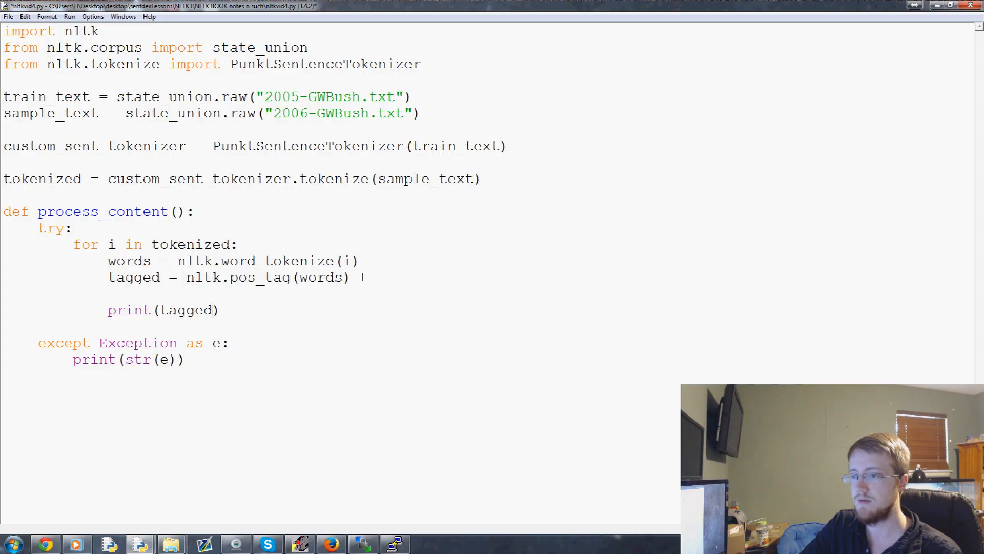
left_click(214, 309)
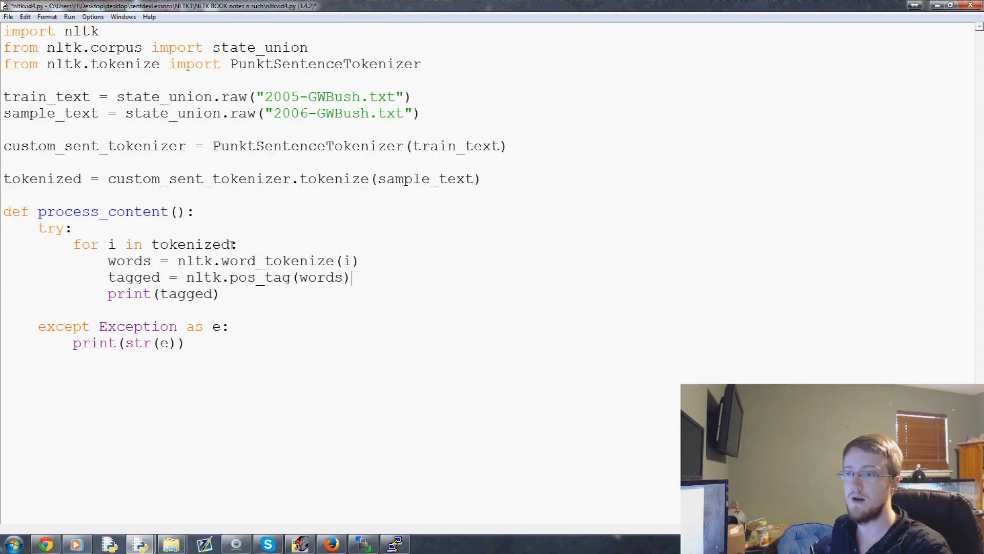
left_click_drag(108, 179, 480, 178)
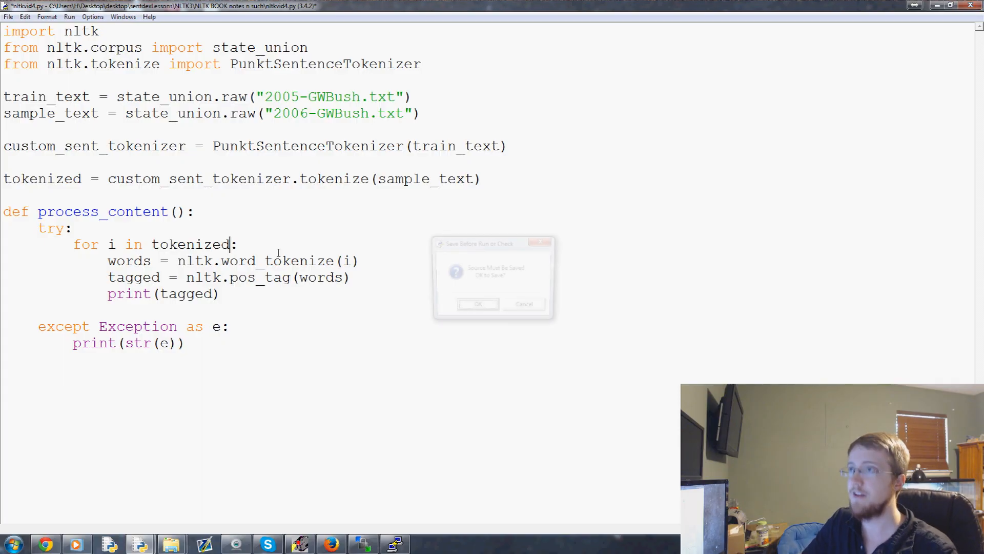
Step: Confirm the save so the script runs, then scroll the shell's word-and-tag tuples and reposition the window
left_click(477, 304)
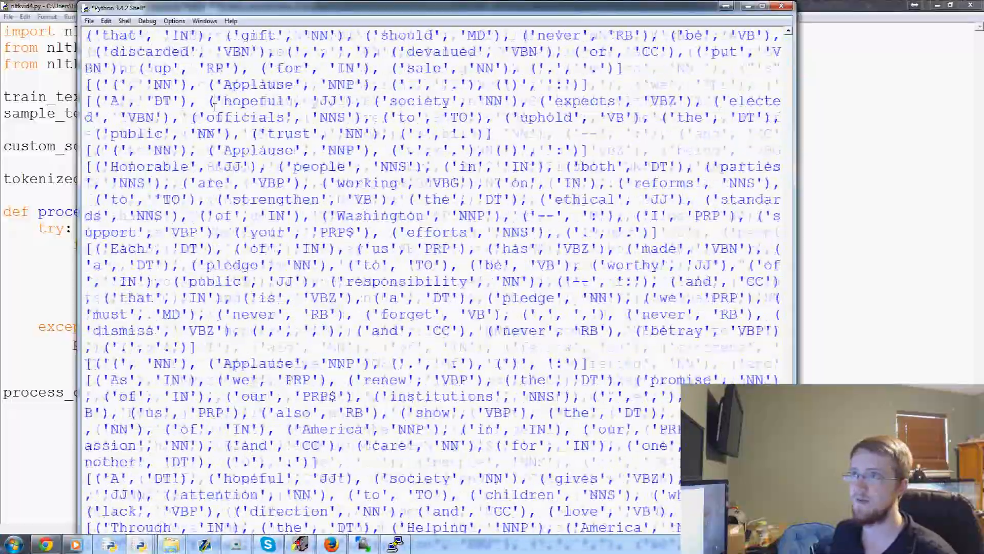
scroll("down", 3)
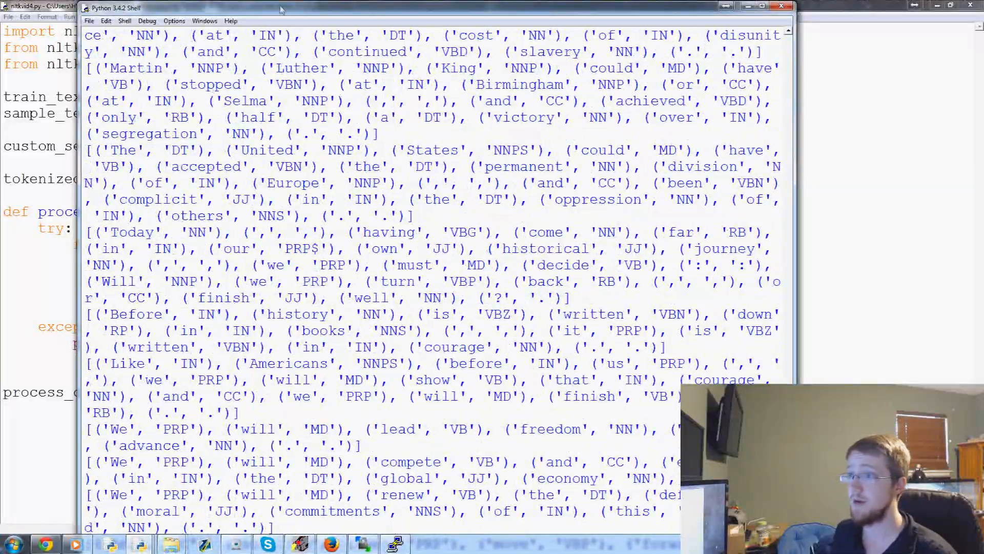
scroll("down", 3)
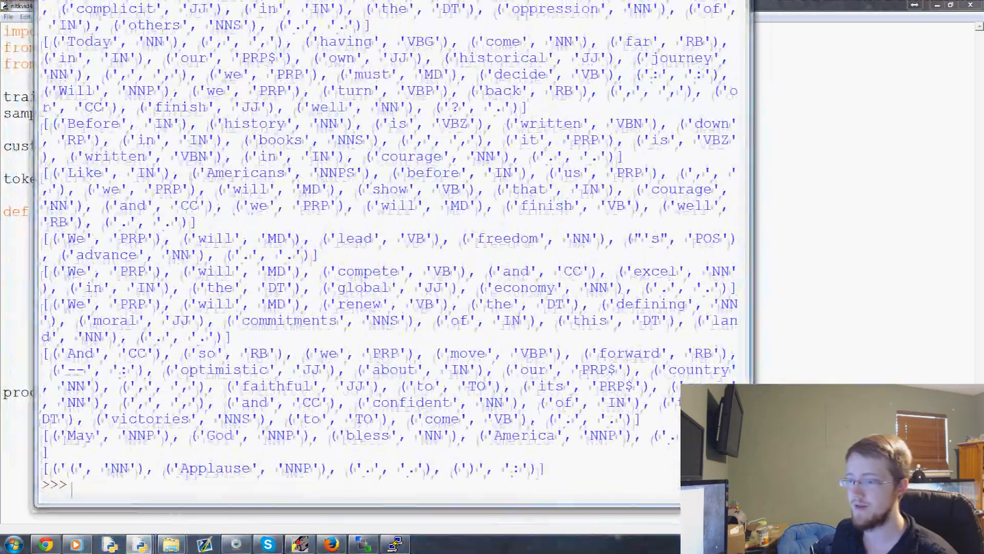
scroll("down", 3)
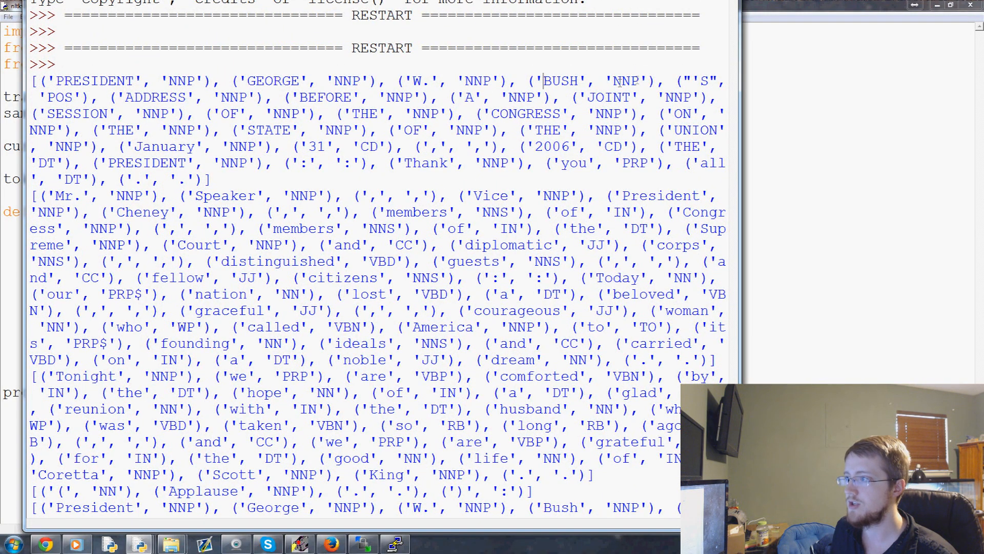
left_click_drag(415, 81, 639, 81)
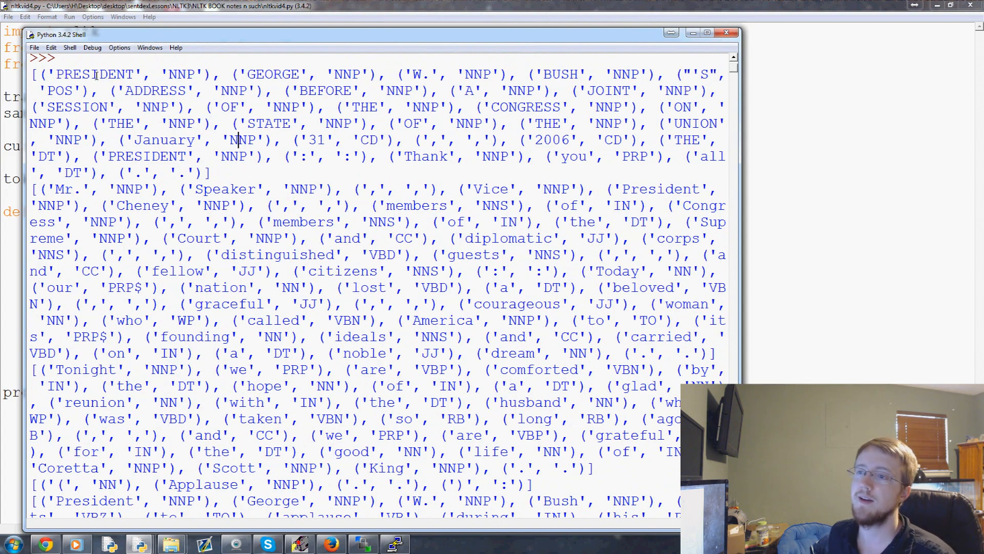
Step: Return to the script holding the triple-quoted POS tag list, CC through WRB, and scroll through it
double_click(93, 74)
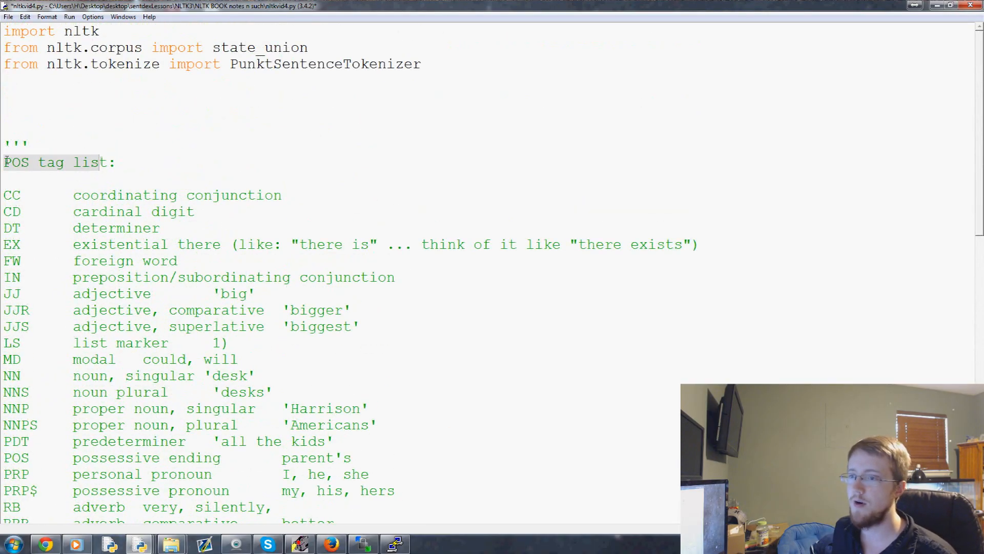
scroll("down", 3)
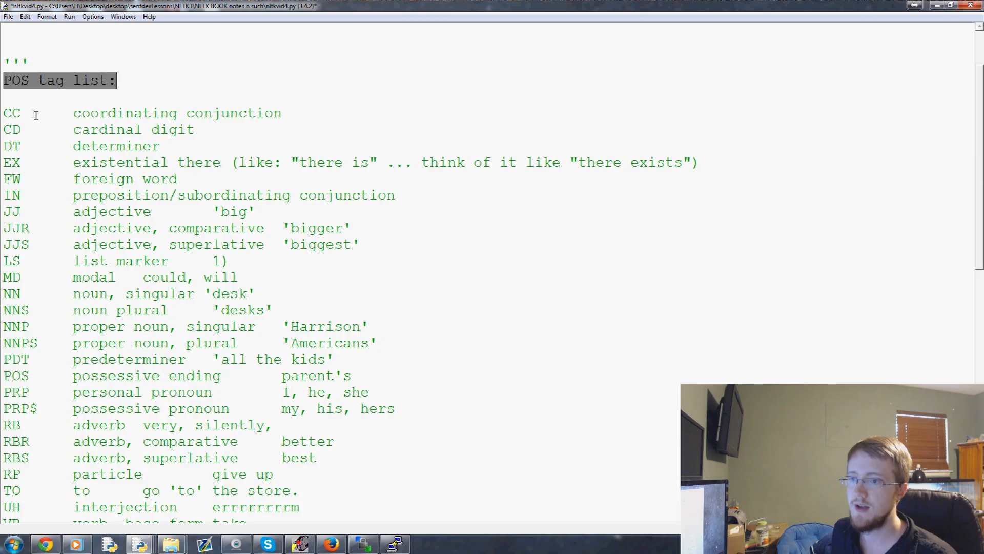
scroll("down", 3)
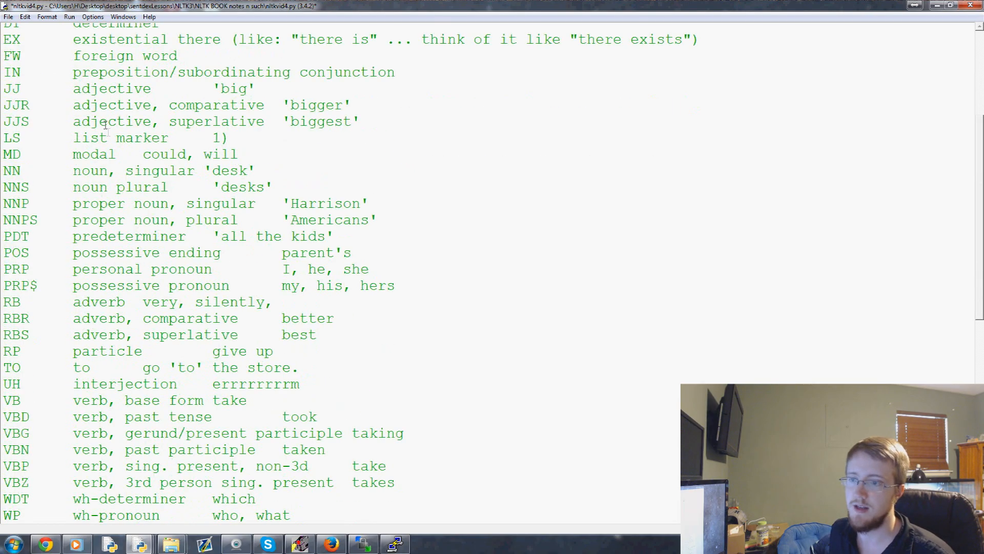
scroll("down", 3)
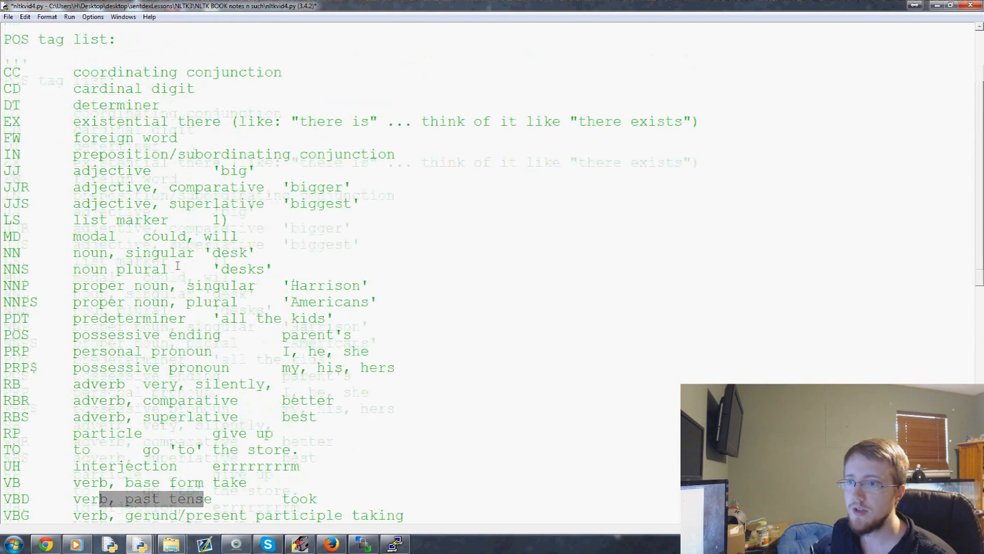
scroll("down", 3)
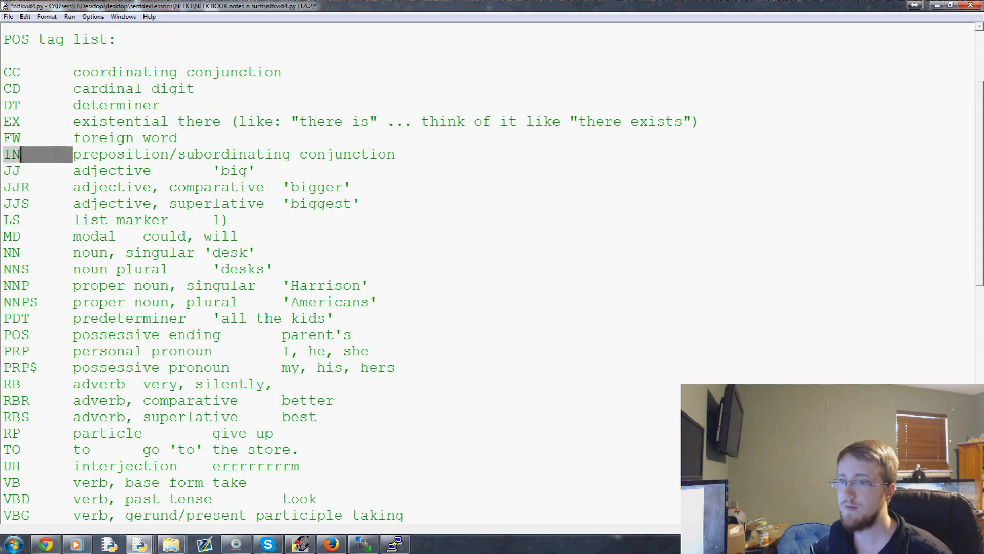
scroll("down", 3)
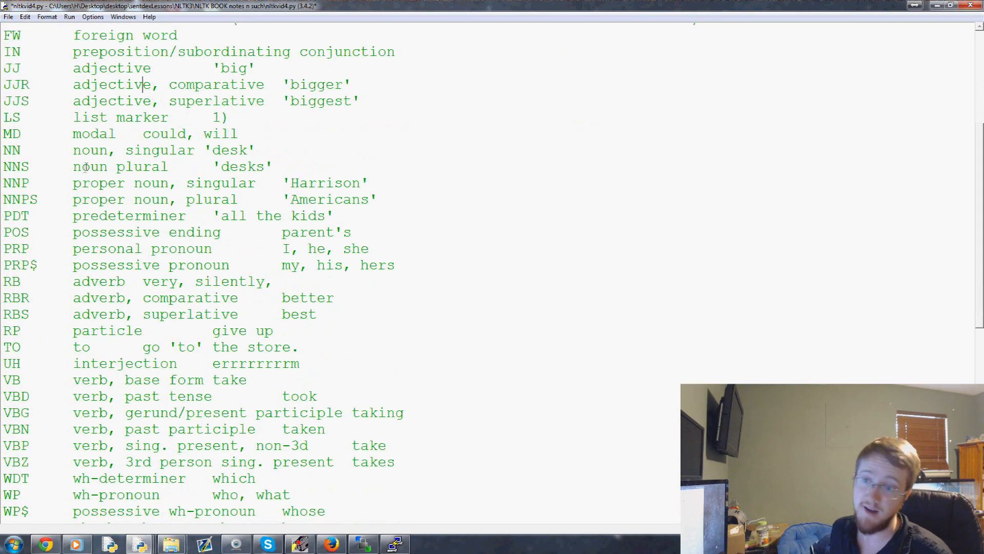
scroll("down", 3)
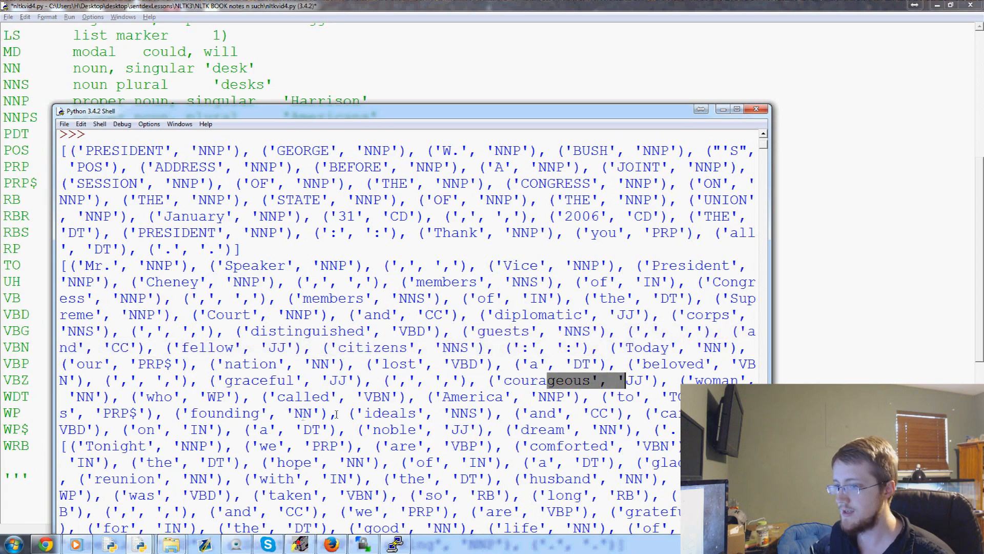
Step: Bring the shell's tagged output forward and scroll it against the tag reference
left_click(757, 109)
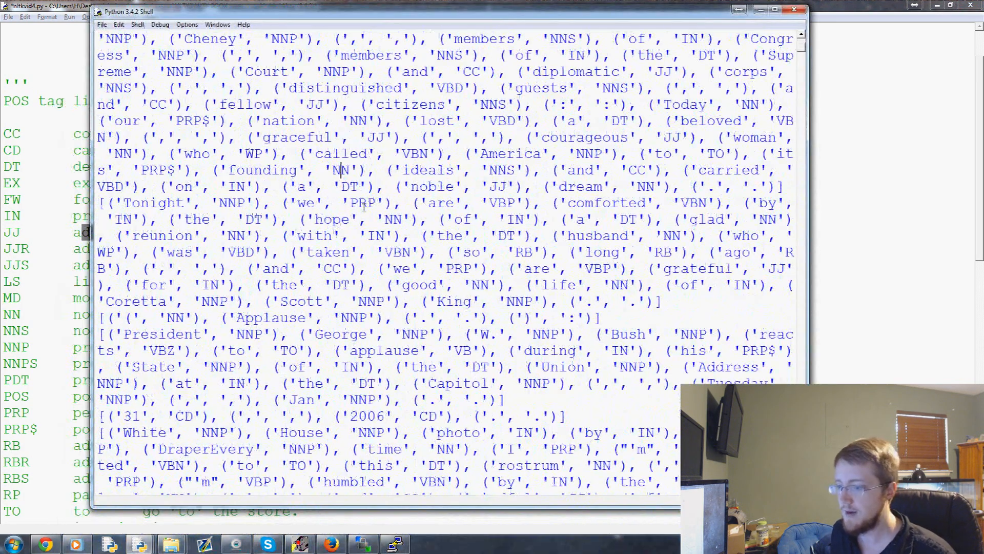
scroll("down", 3)
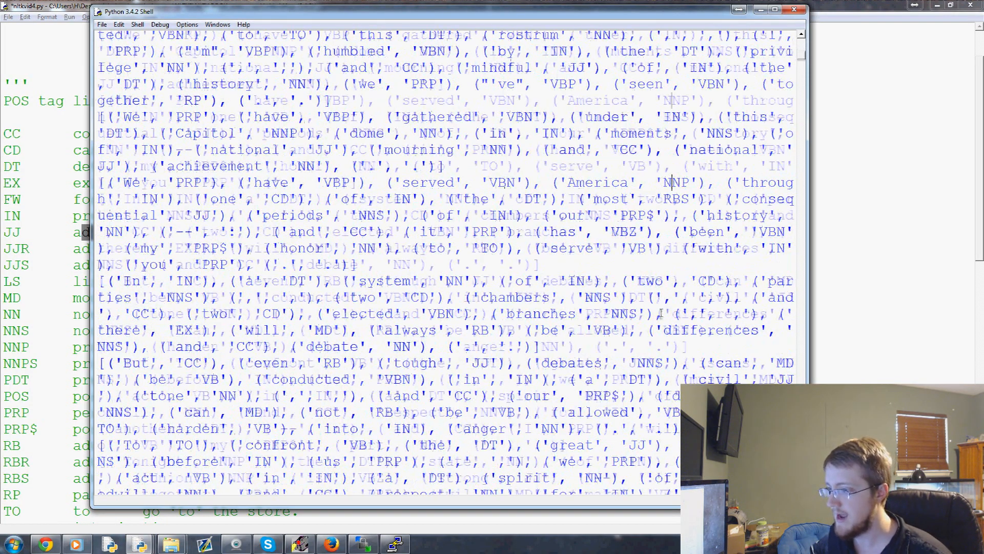
scroll("down", 3)
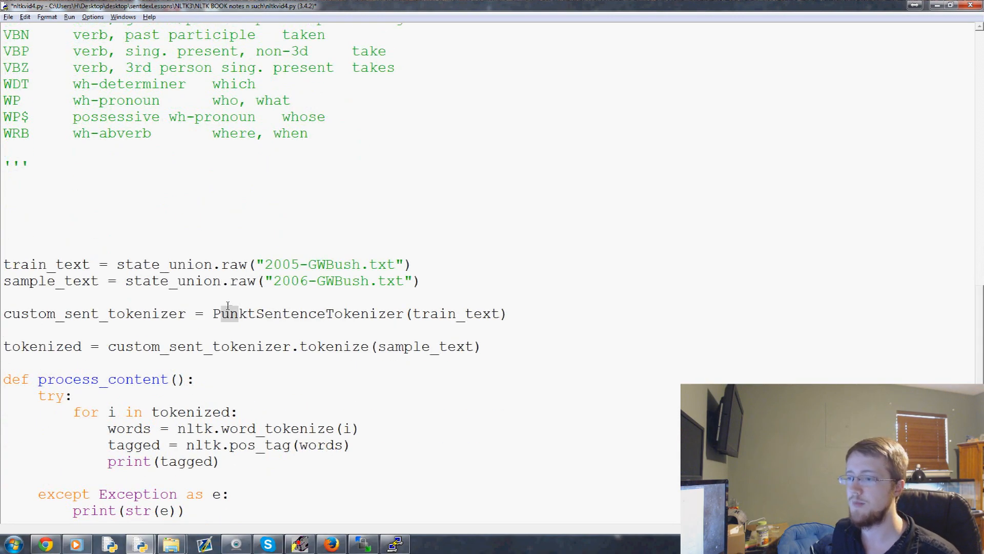
left_click_drag(219, 313, 370, 314)
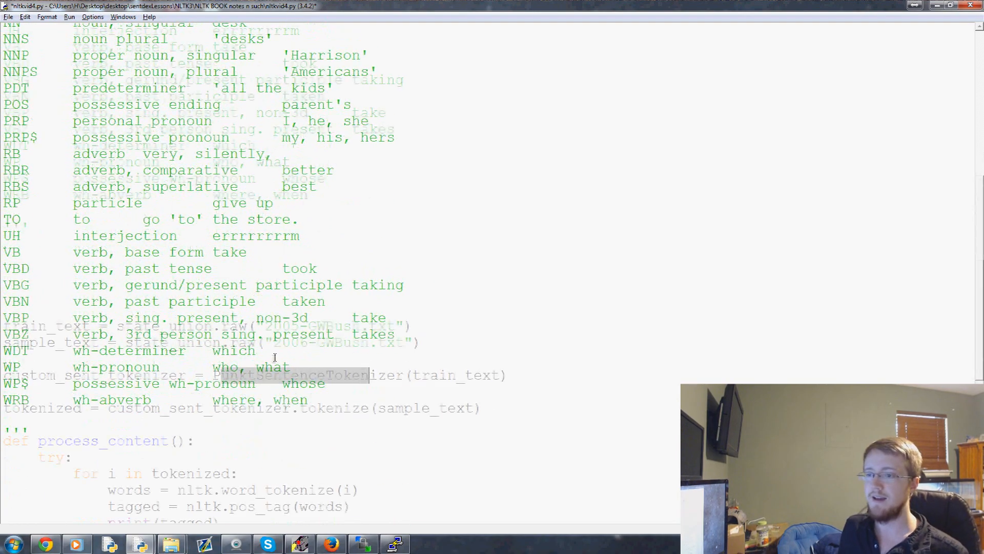
scroll("down", 3)
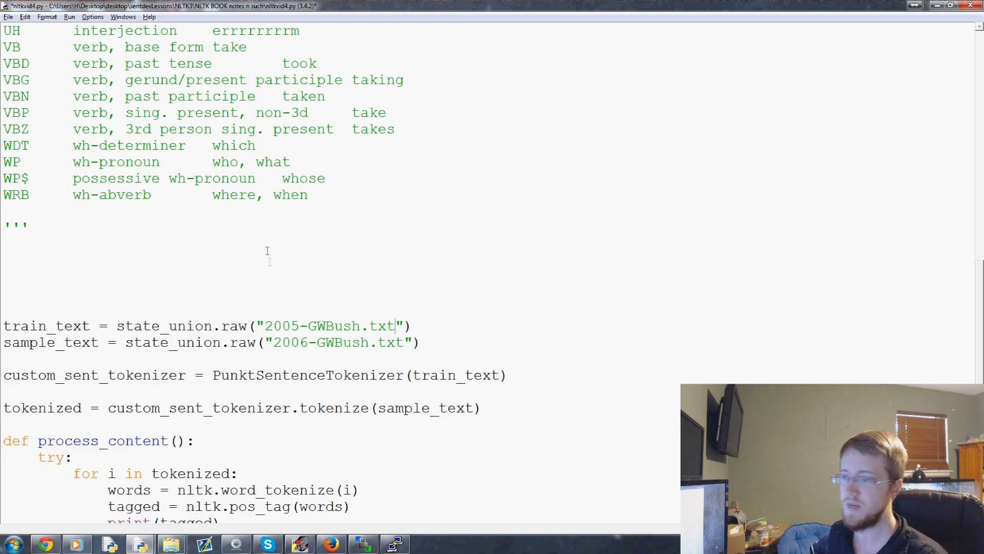
scroll("down", 3)
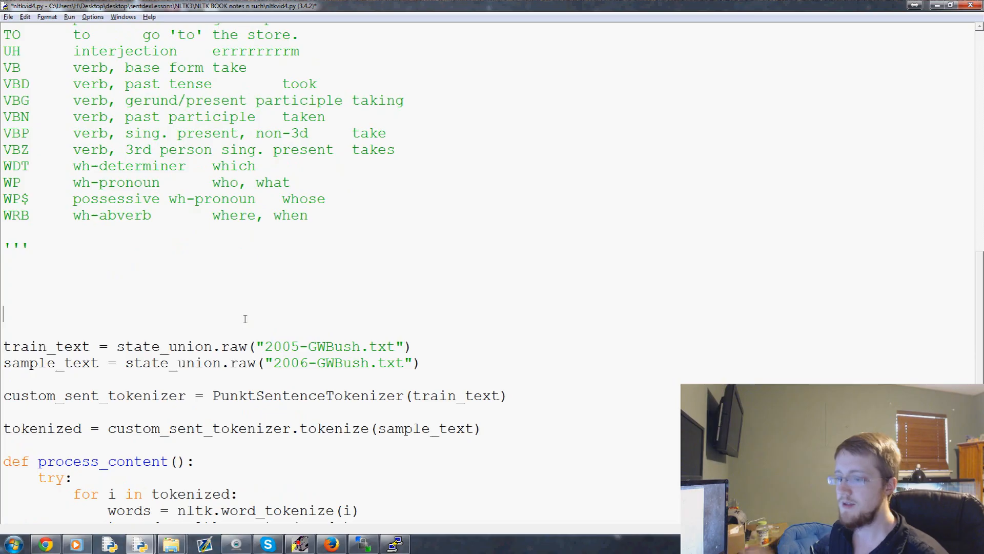